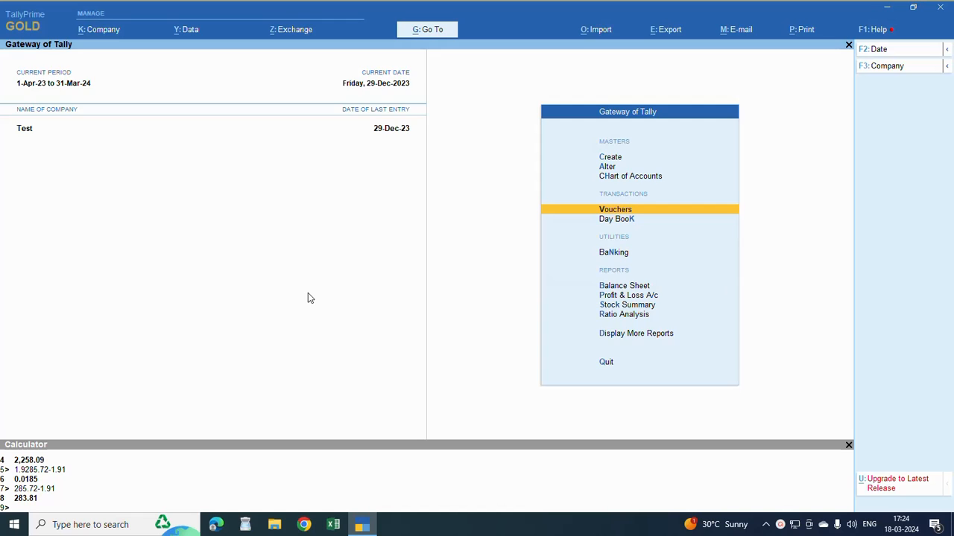
Start a new sales voucher and choose Customer 1 as the Party A/c name
left_click(614, 209)
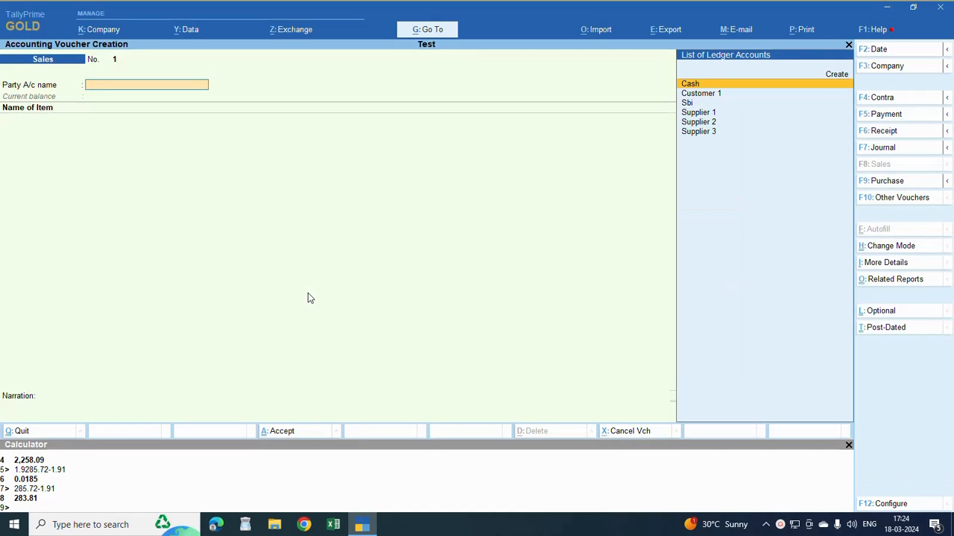
mouse_move(706, 100)
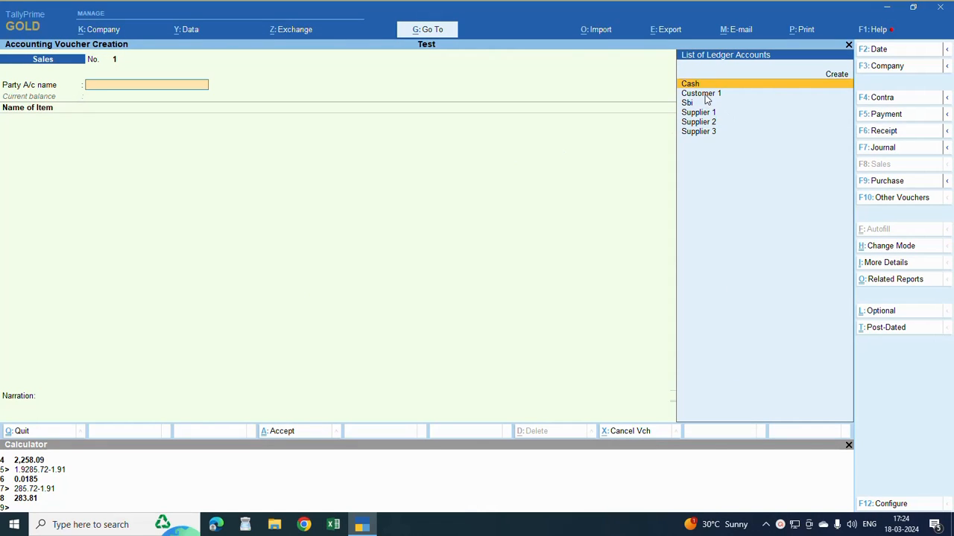
left_click(701, 93)
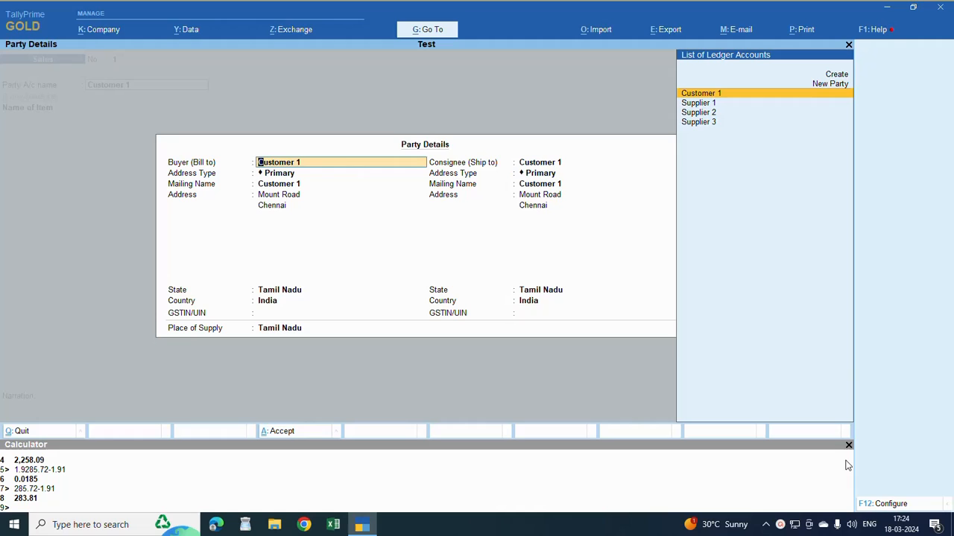
mouse_move(248, 170)
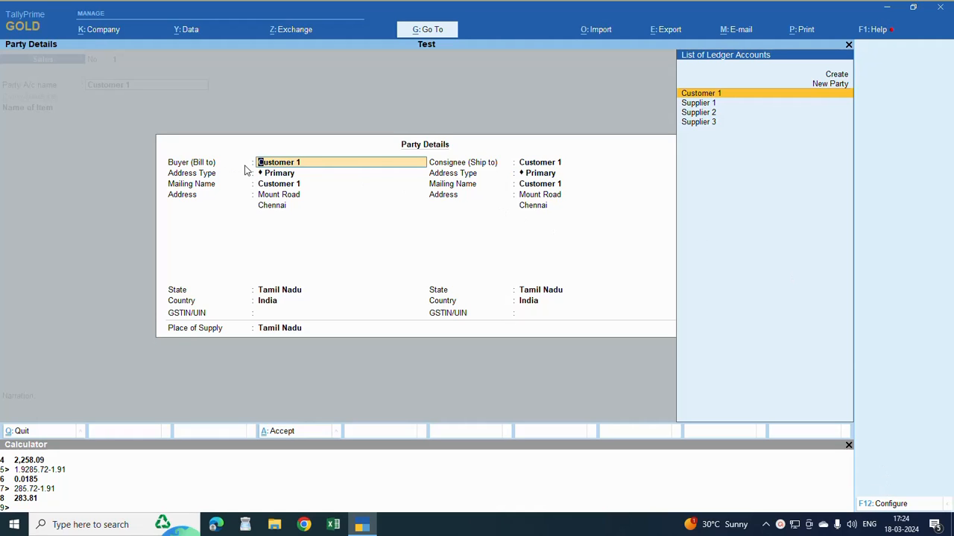
mouse_move(539, 167)
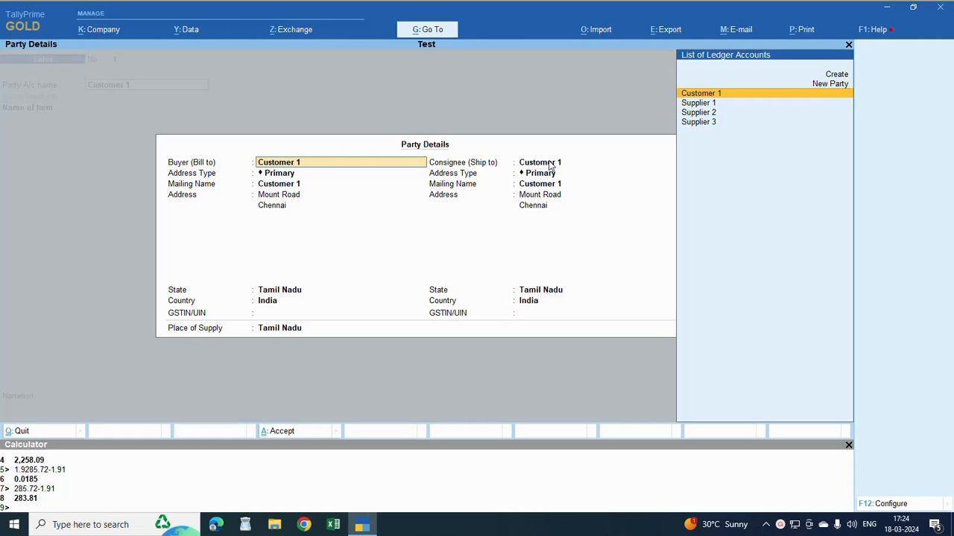
mouse_move(535, 143)
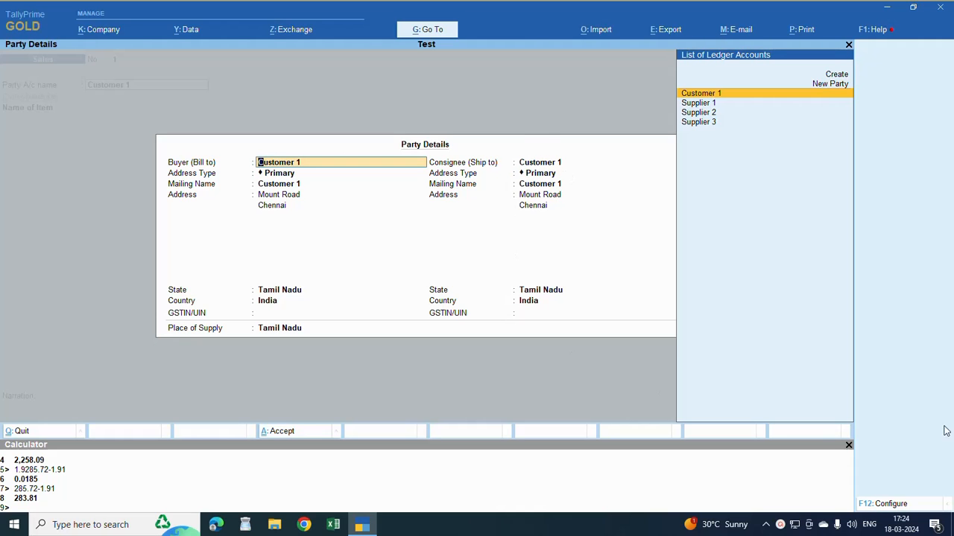
Review party details configuration (F12), keep buyer state Tamil Nadu, and browse consignee and address type lists
left_click(886, 503)
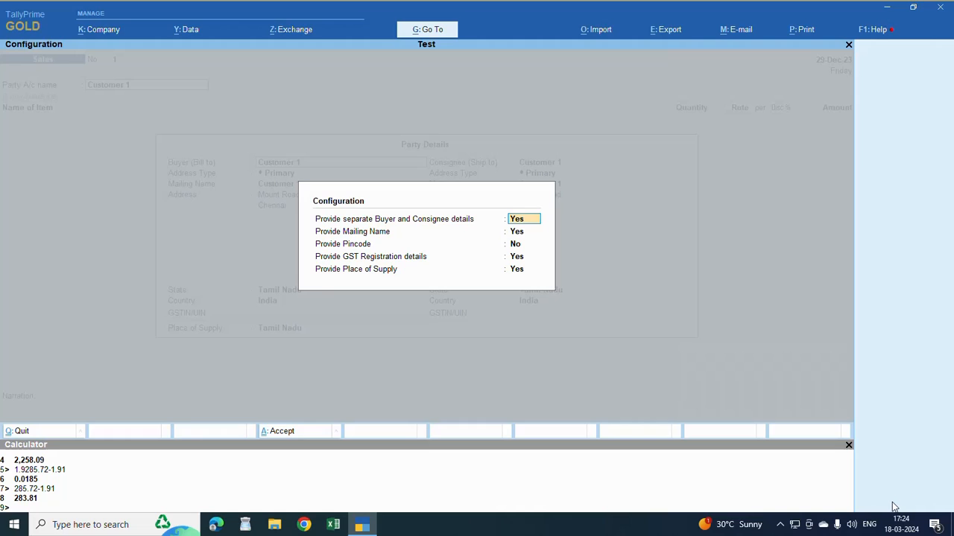
mouse_move(539, 208)
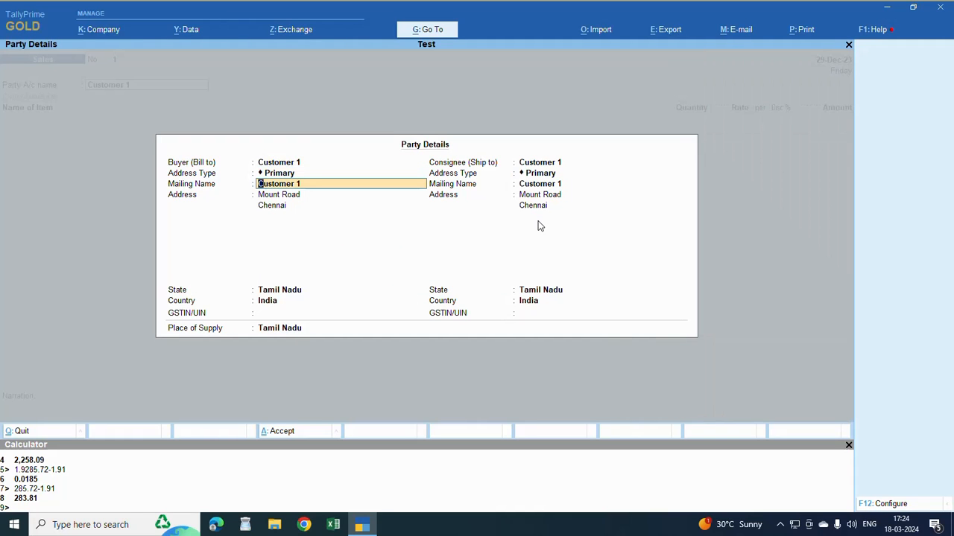
left_click(312, 289)
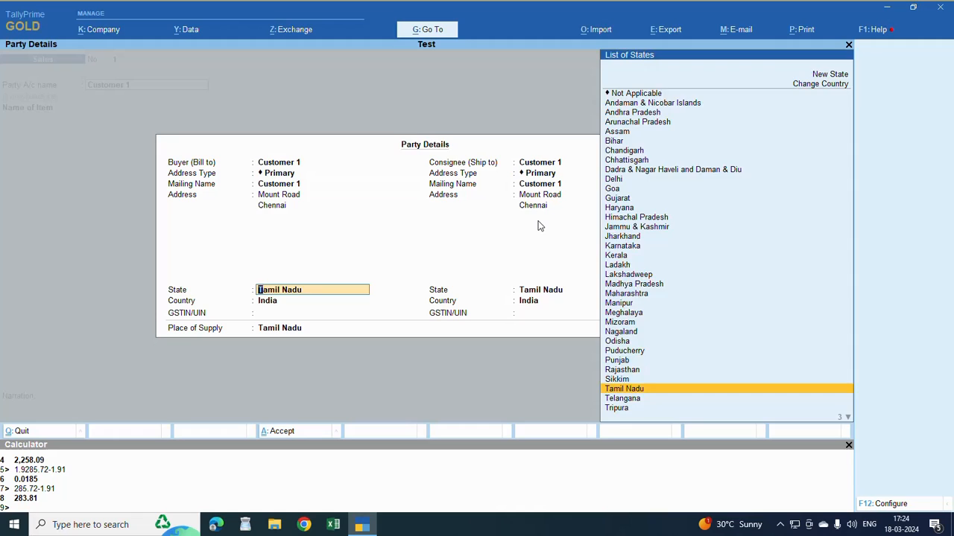
left_click(622, 387)
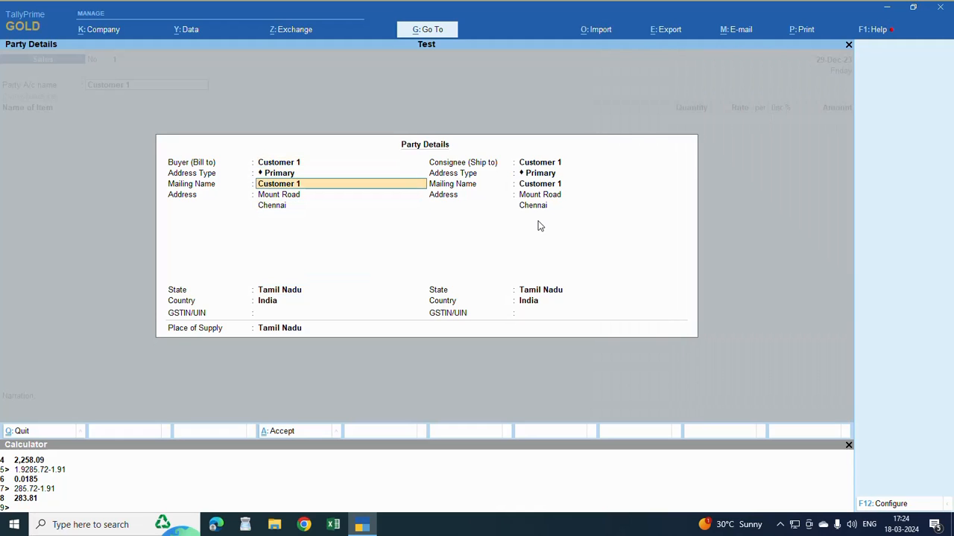
left_click(602, 161)
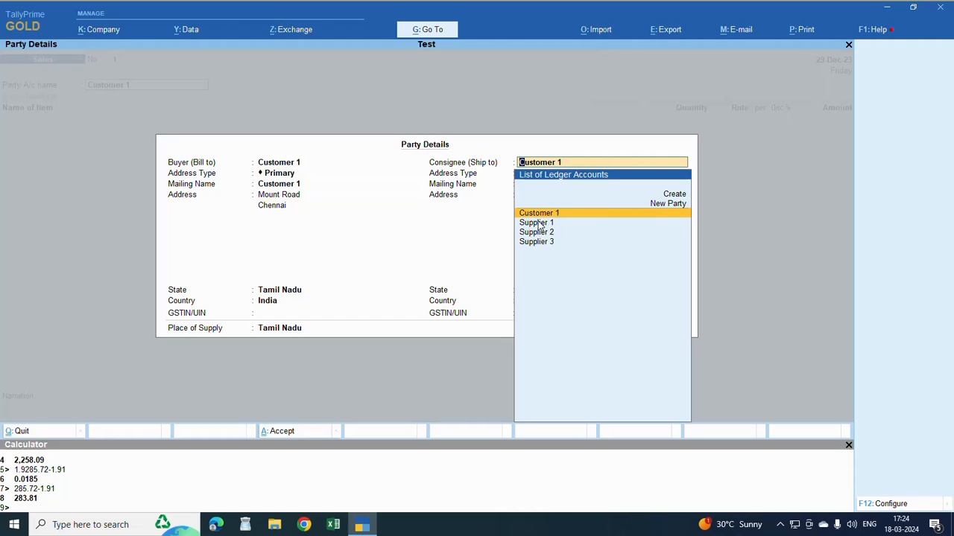
left_click(540, 211)
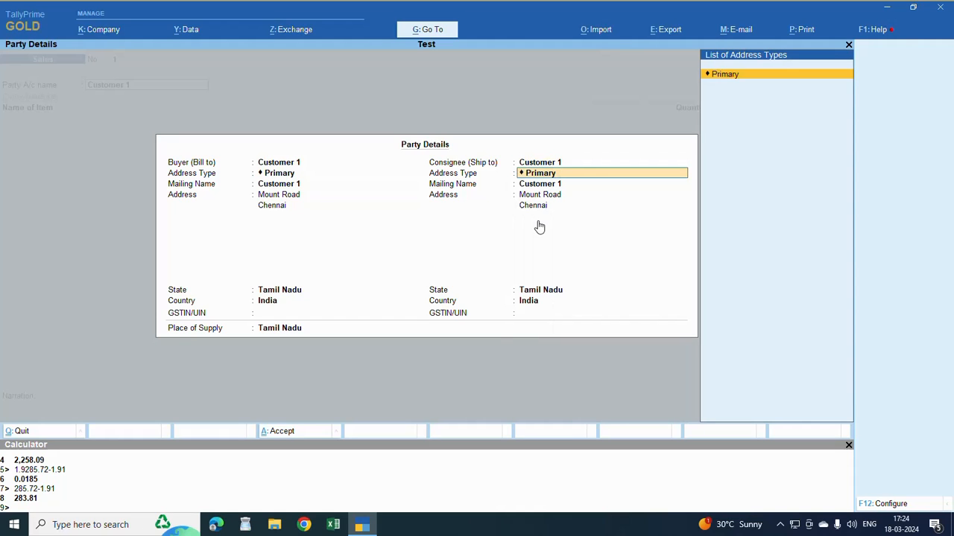
mouse_move(539, 231)
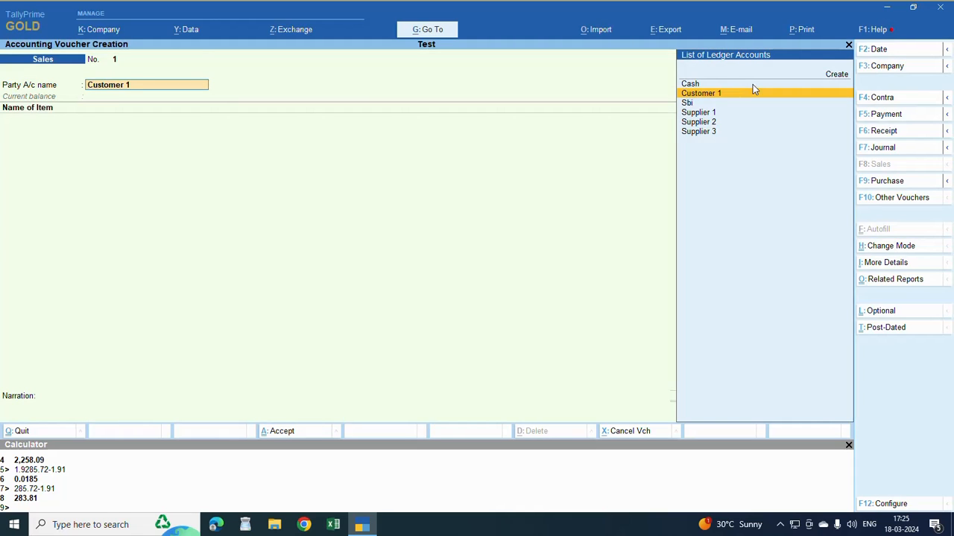
Alter Customer 1's ledger and reach the multiple mailing details option via ledger configuration
left_click(700, 92)
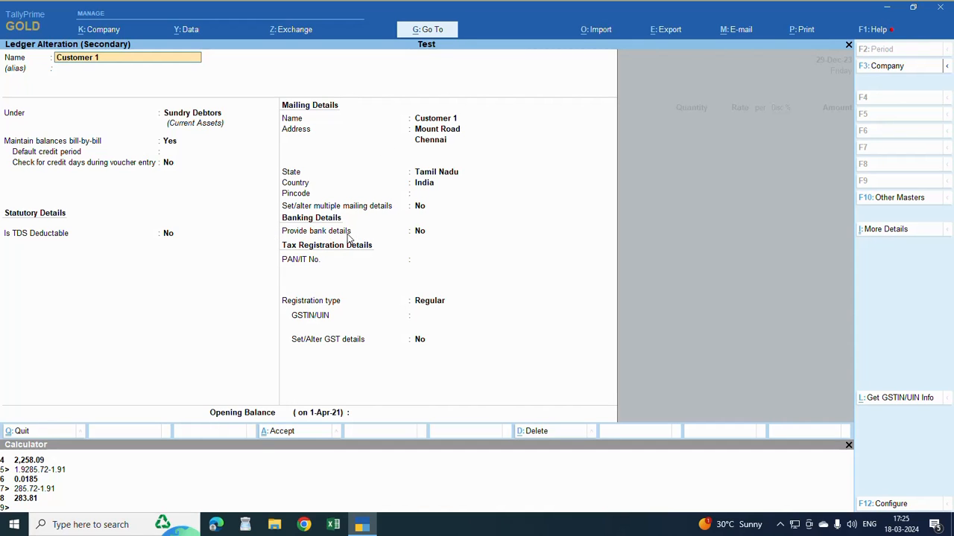
mouse_move(423, 209)
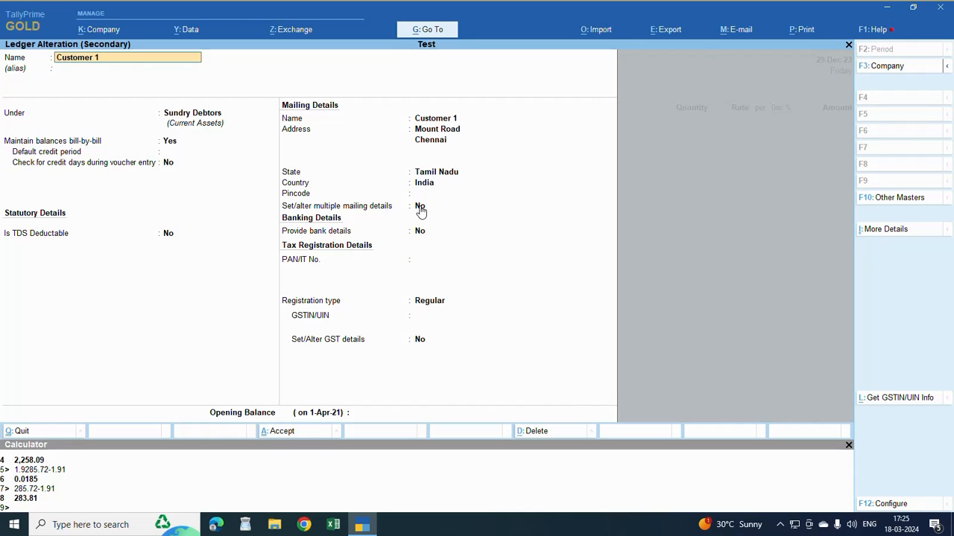
left_click(420, 205)
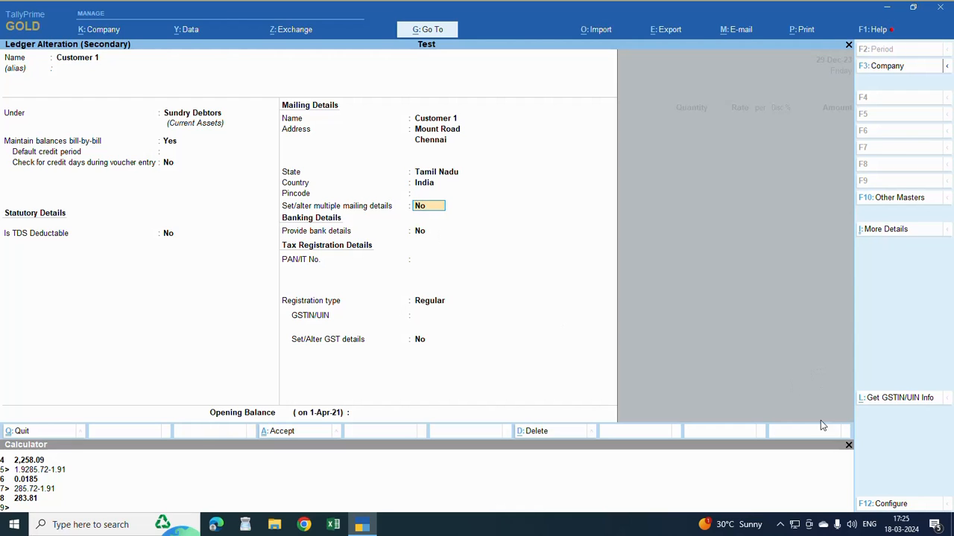
left_click(882, 503)
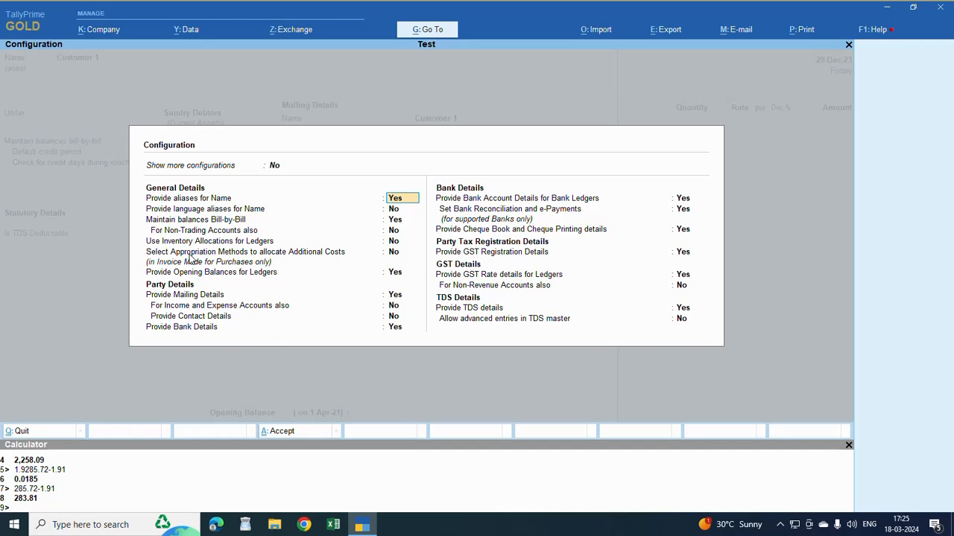
mouse_move(337, 289)
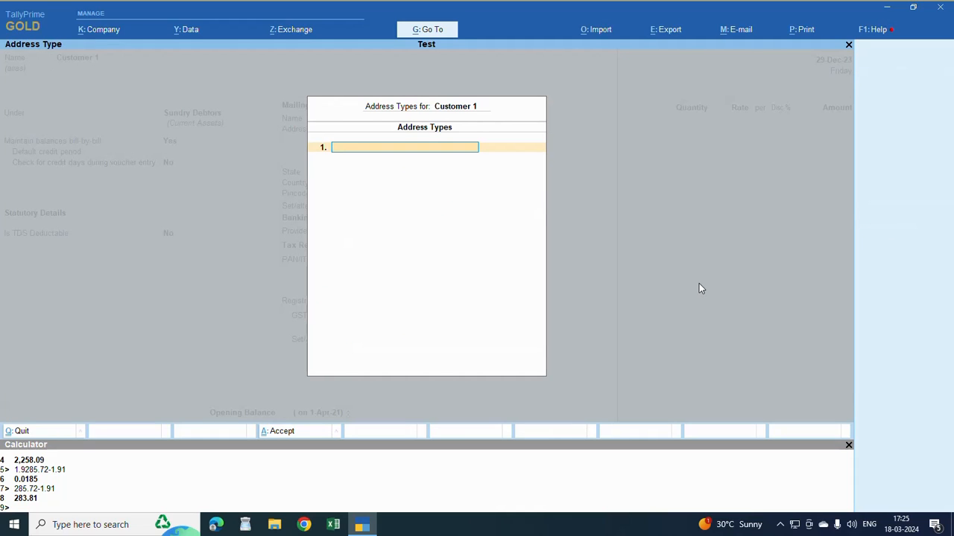
Enter a SHIPPING ADDRESS of BANGALORE, KARNATAKA for Customer 1 and choose its state
type("SHIPP")
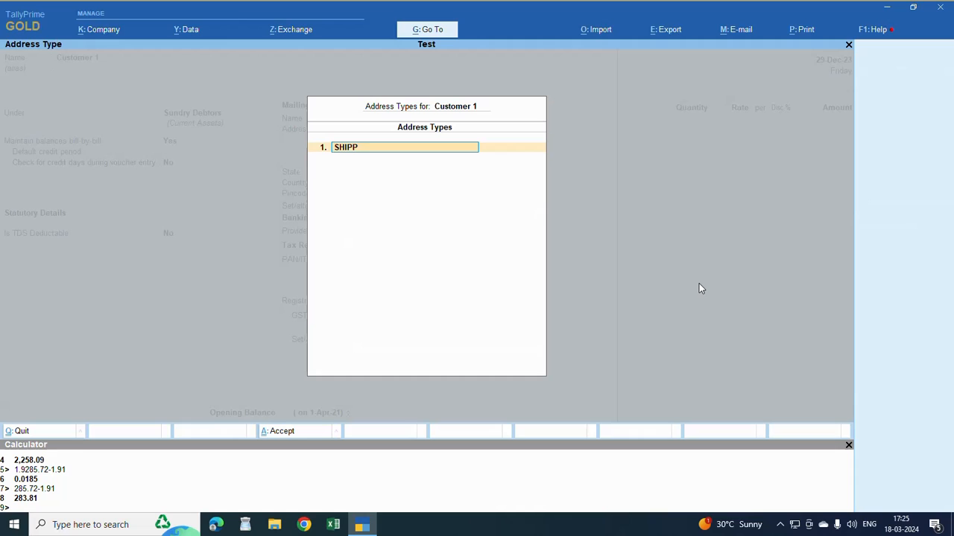
type("ING ADDRE")
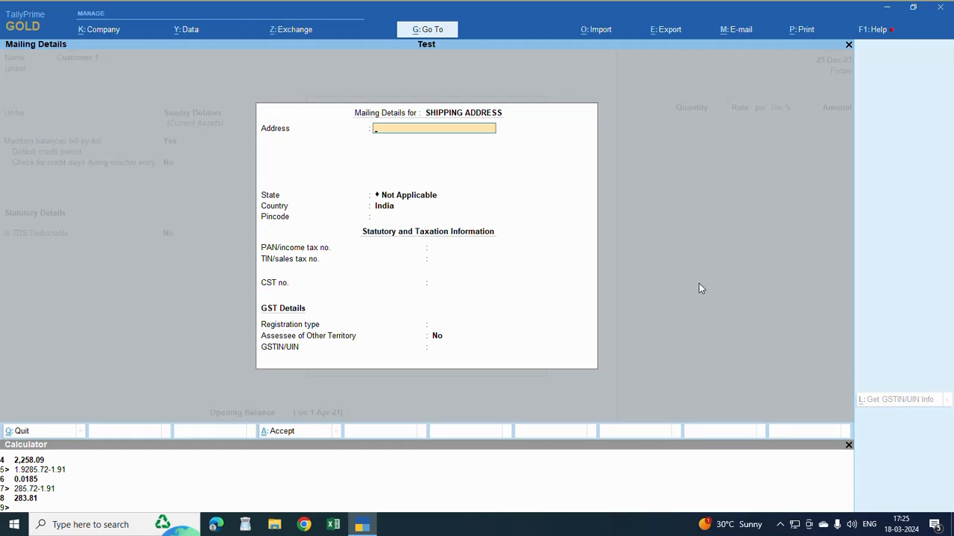
type("BANGA")
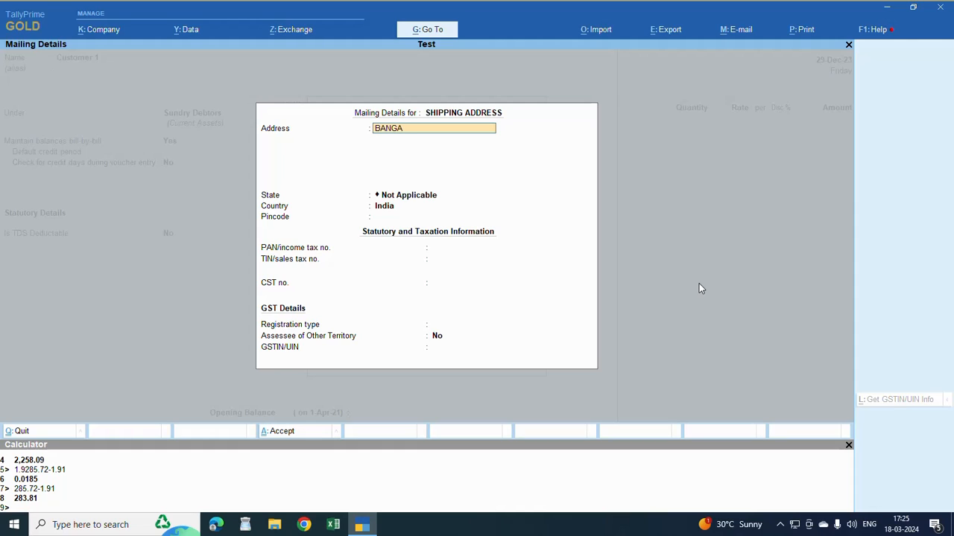
type("LORE")
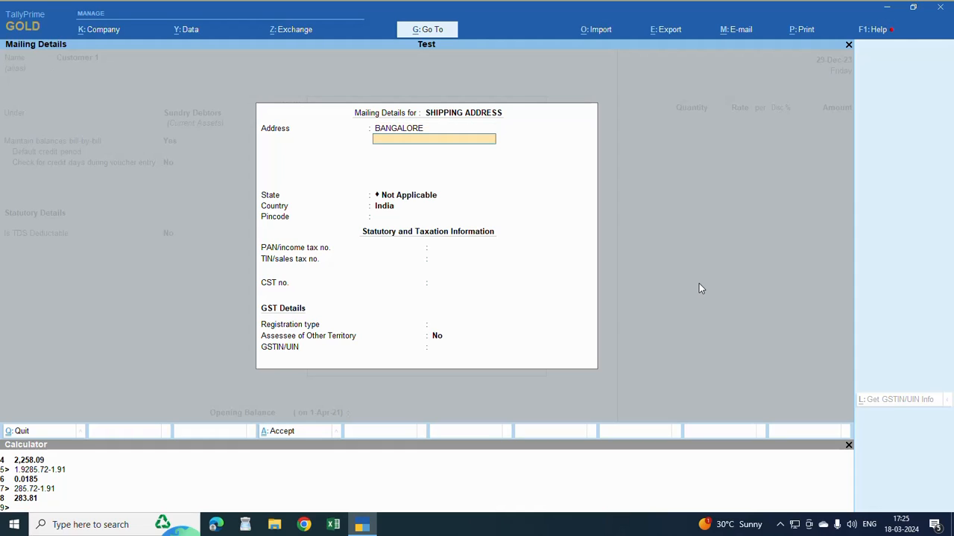
type("KAR")
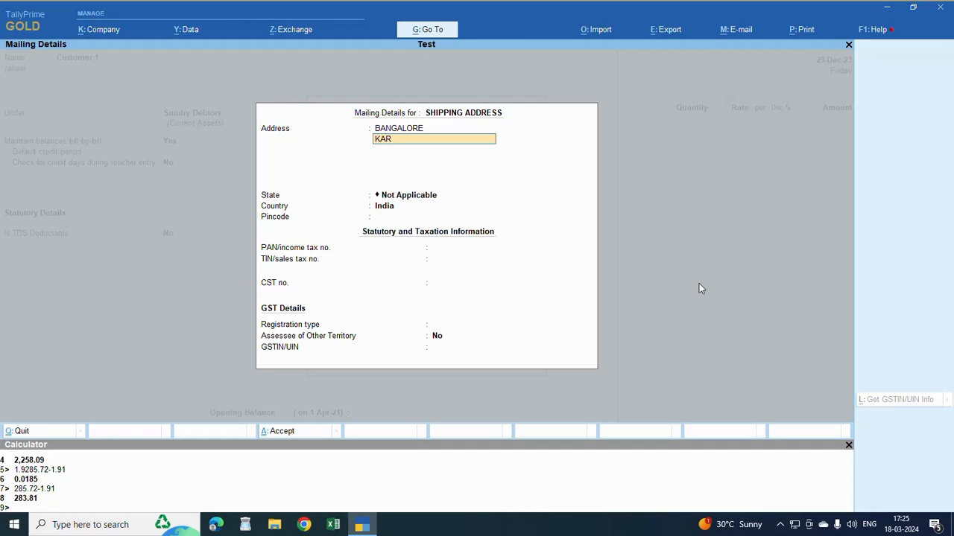
type("NATAK")
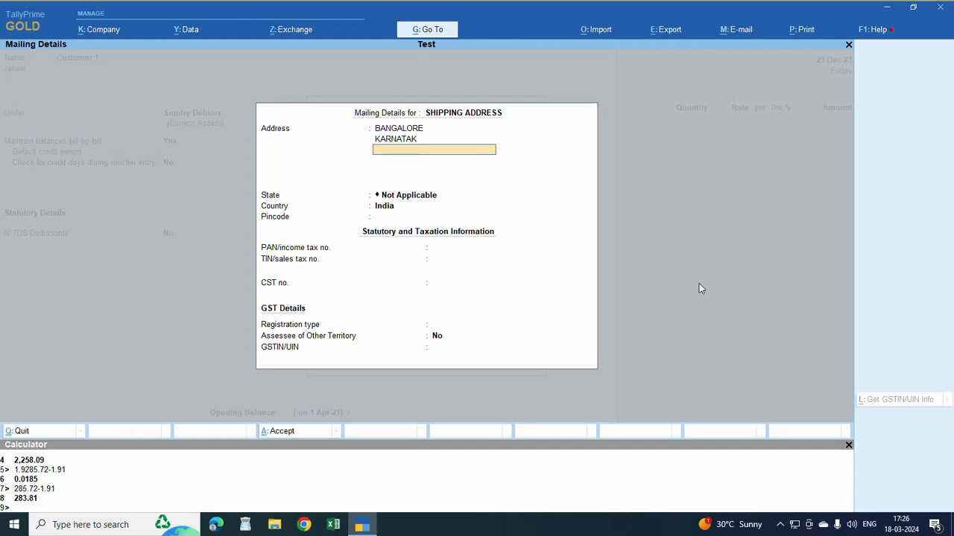
type("A")
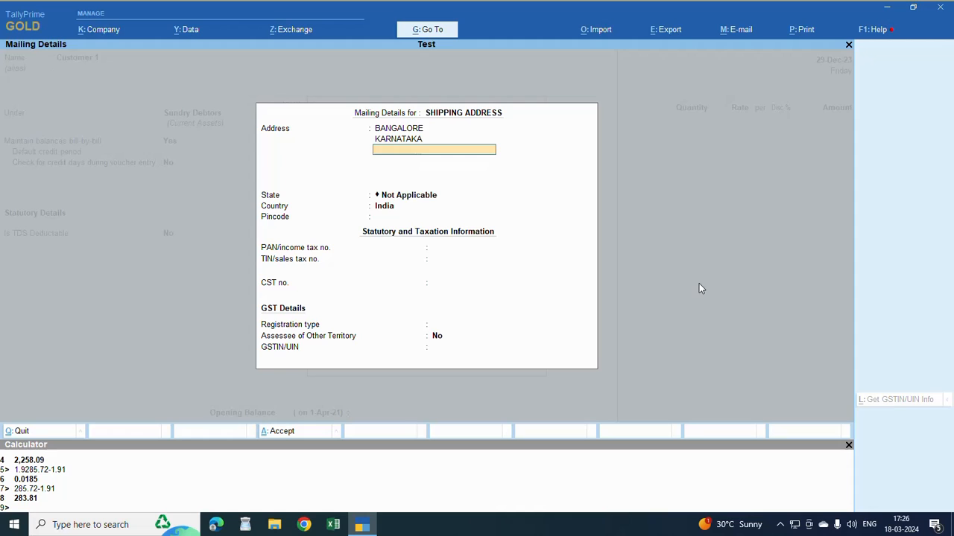
left_click(409, 193)
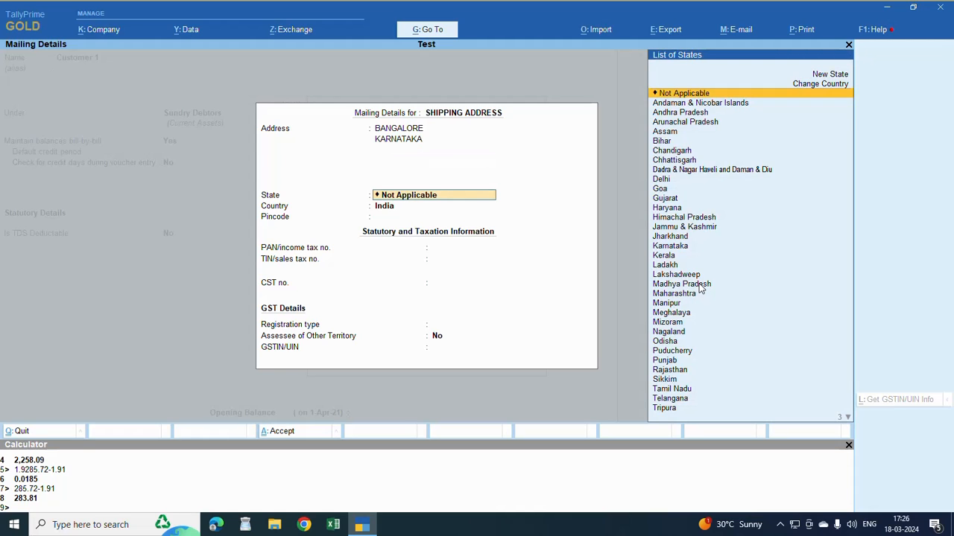
left_click(670, 246)
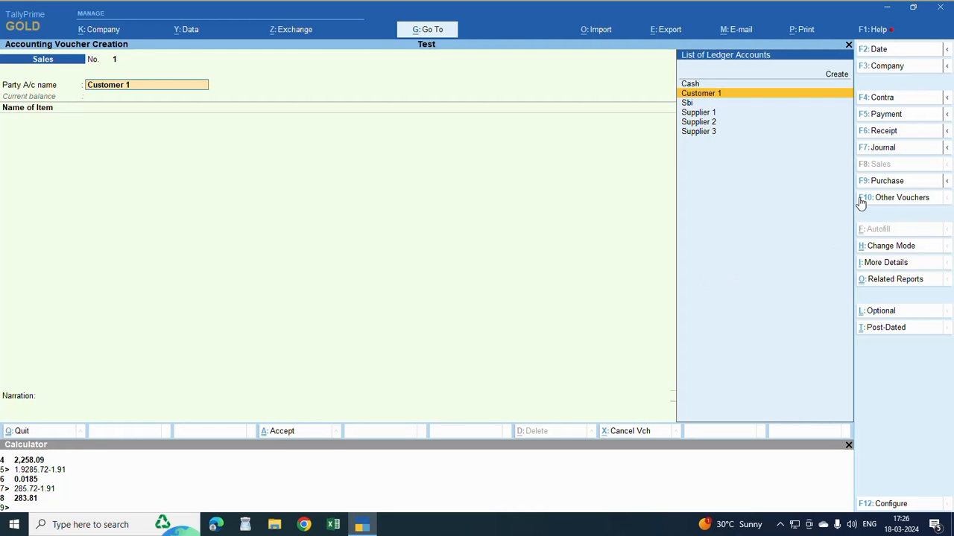
mouse_move(706, 99)
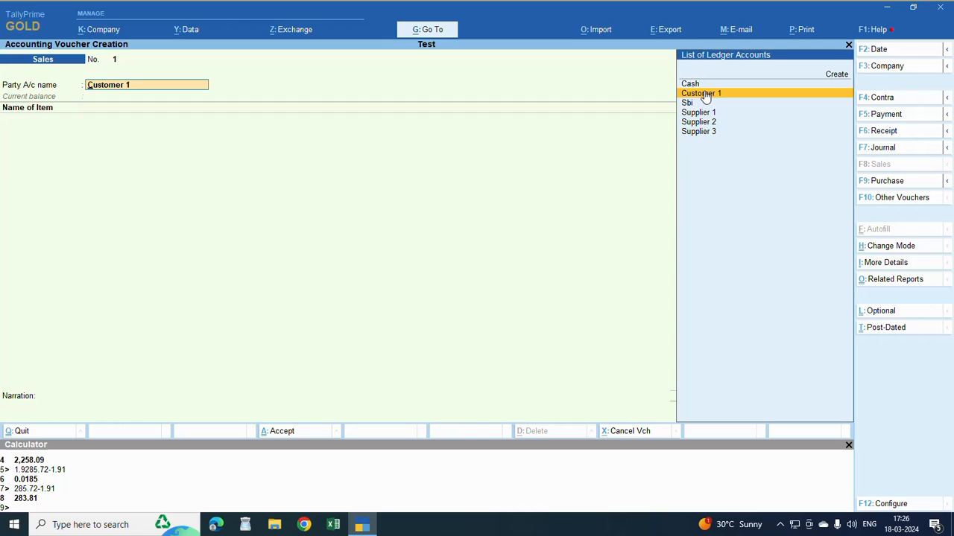
left_click(700, 93)
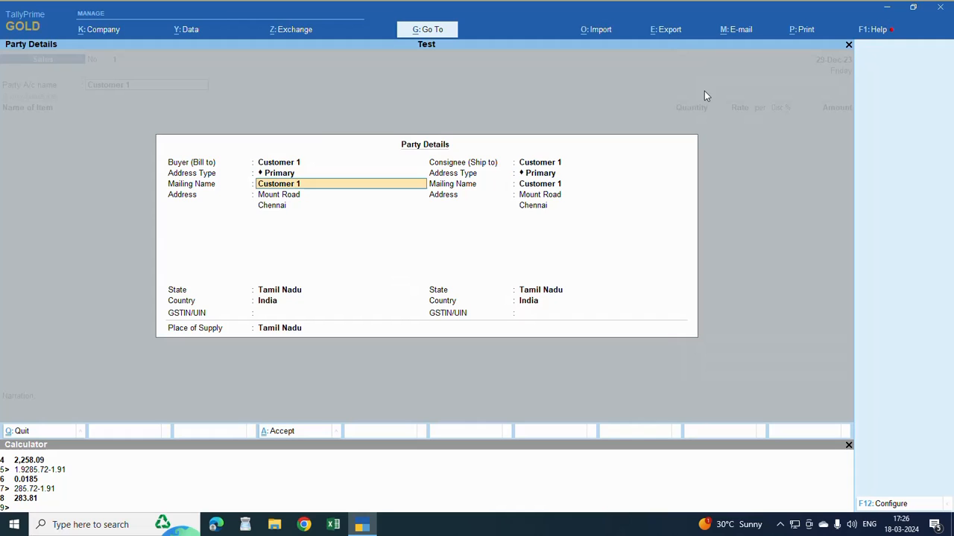
left_click(602, 161)
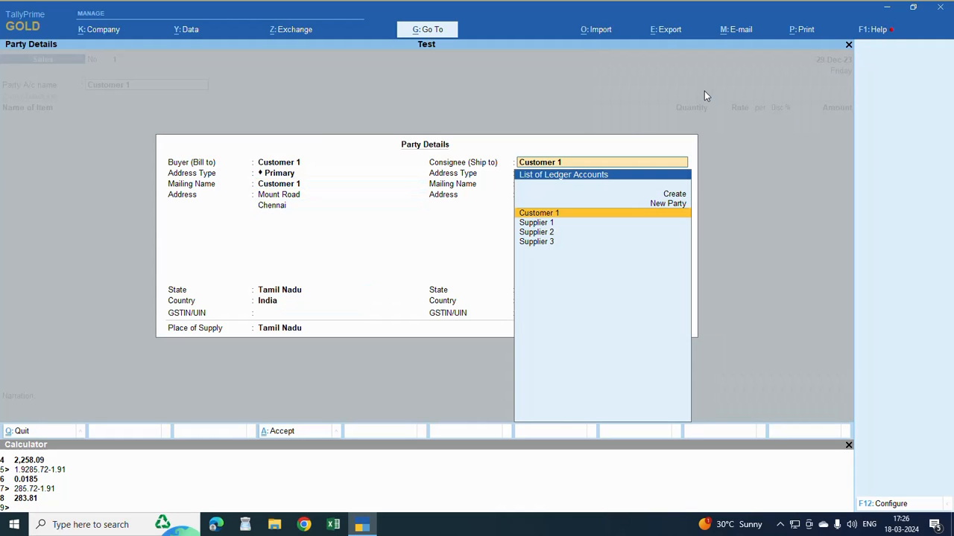
left_click(539, 211)
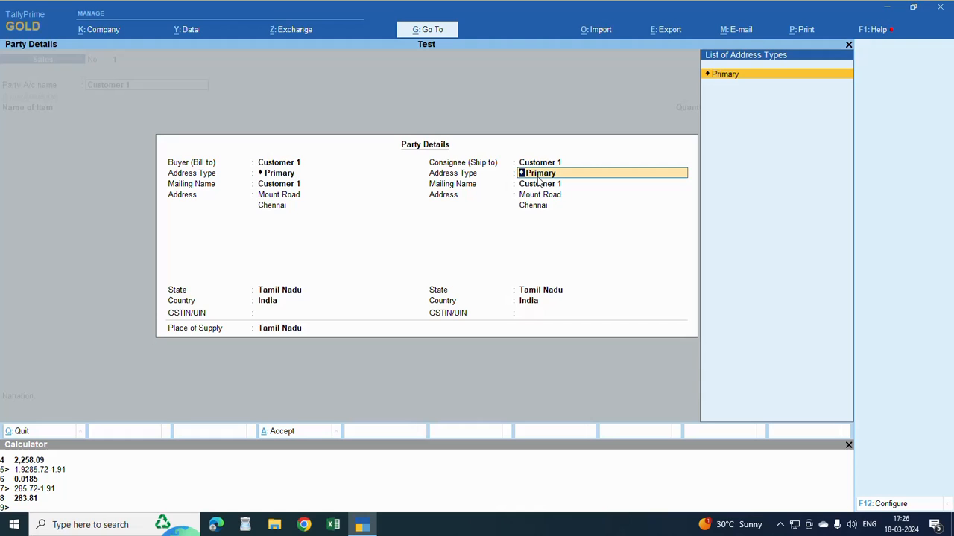
mouse_move(557, 179)
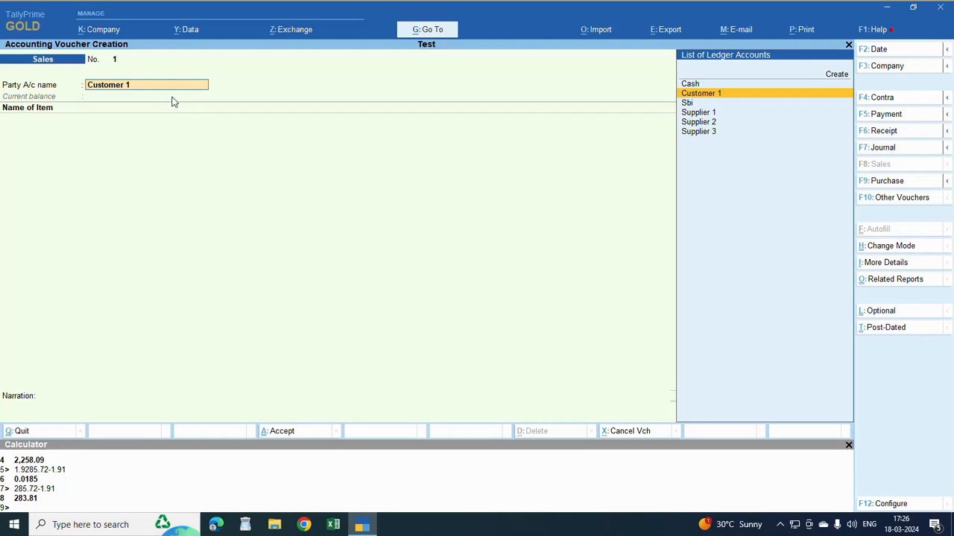
Add address type SHIPPING ADDRESS to Customer 1 with address BAGALORE, KARNATAKA
left_click(700, 92)
type("S")
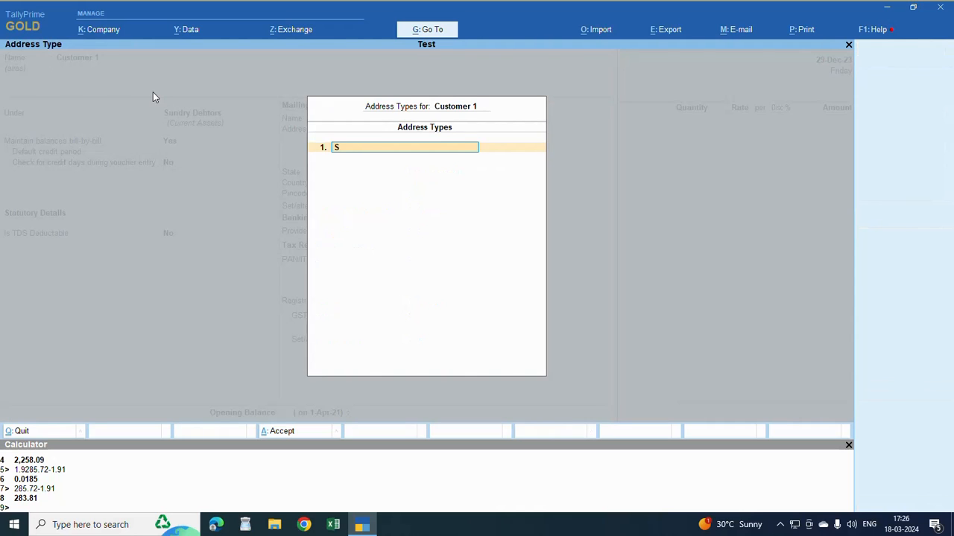
type("HIPPING A")
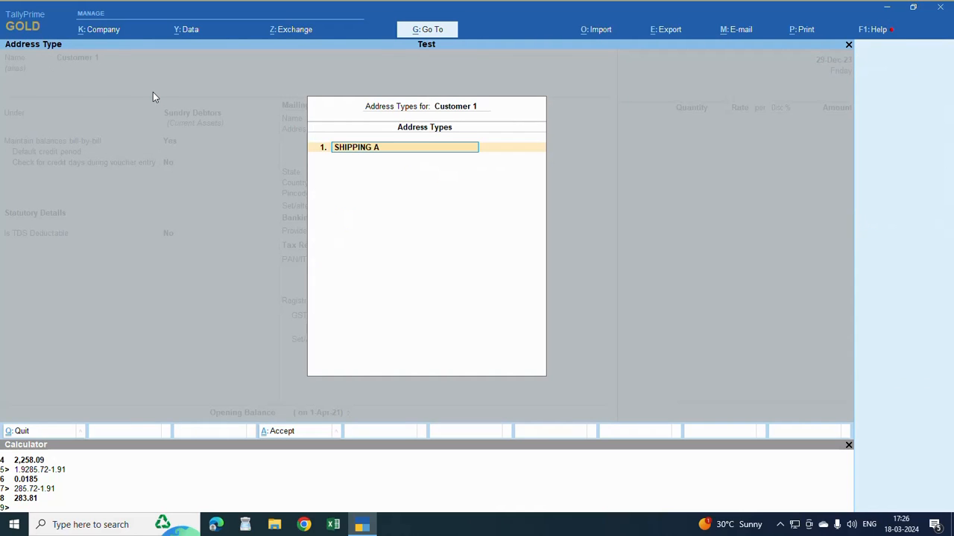
type("D")
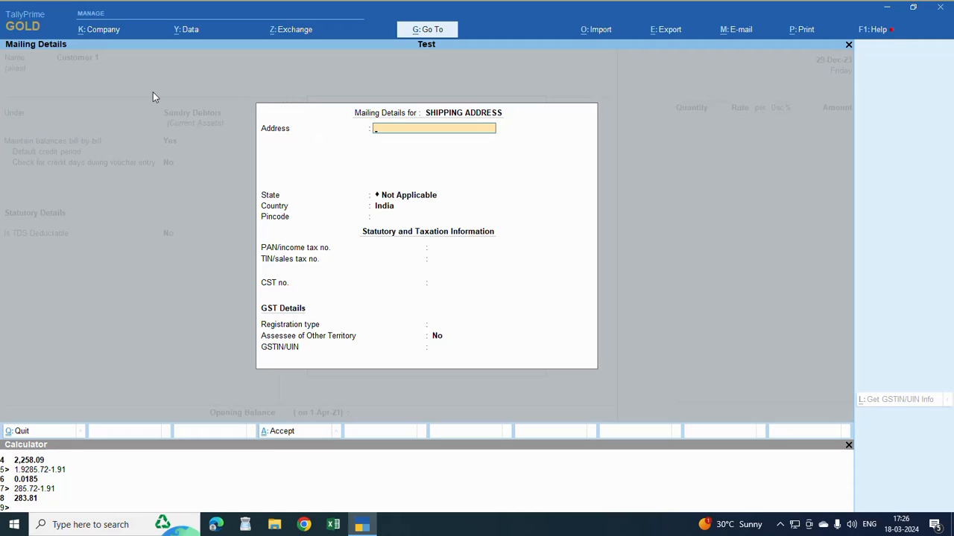
type("BAGALORE")
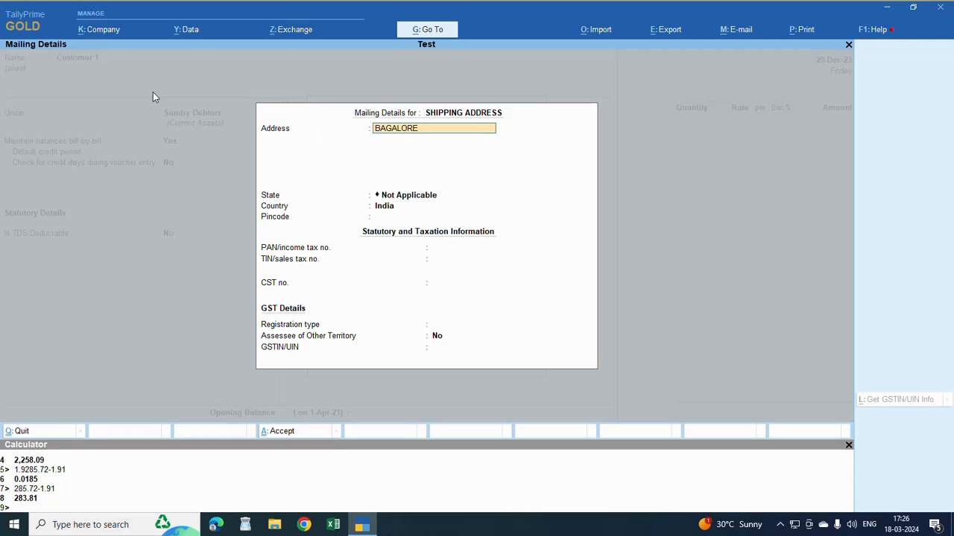
type("KARNATAKA")
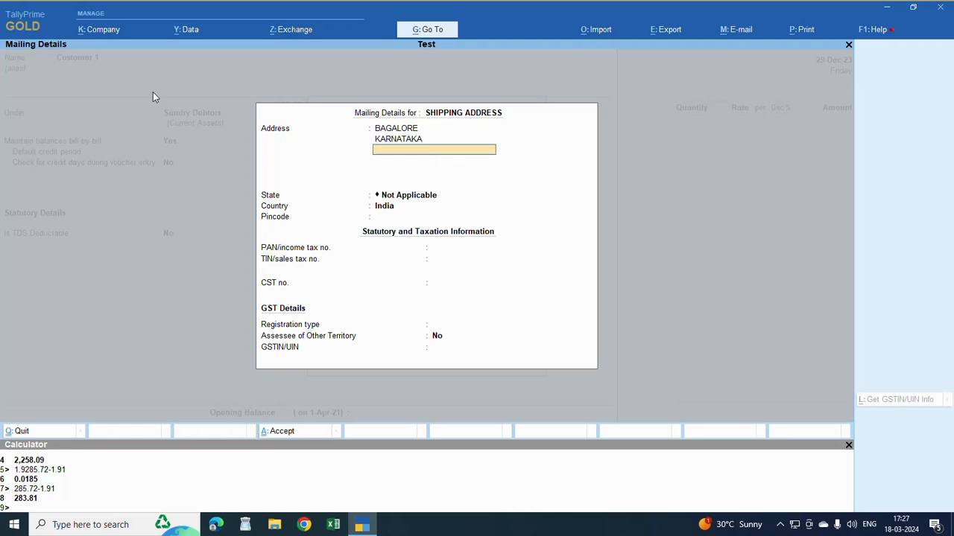
Set the shipping address state to Karnataka, keep GST registration Unknown, and accept the mailing details
left_click(434, 194)
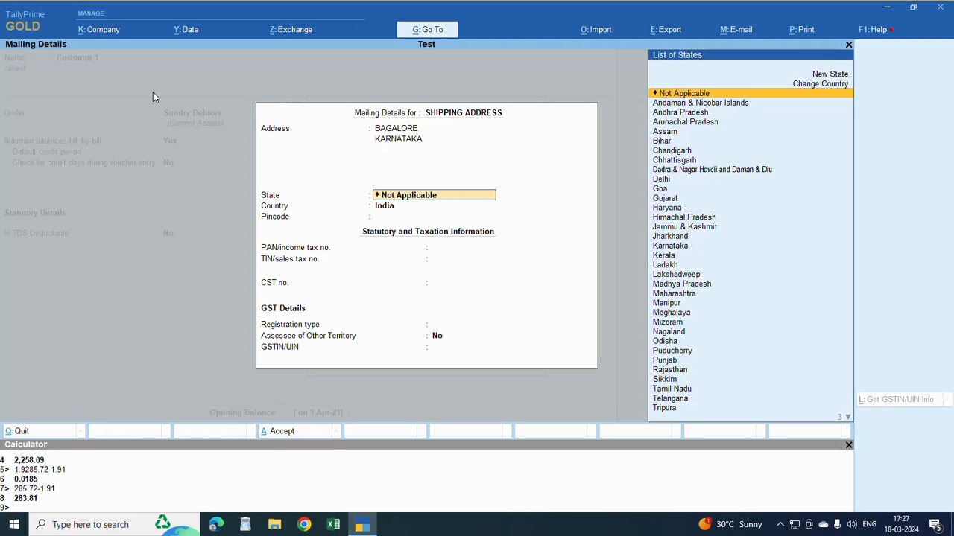
left_click(671, 244)
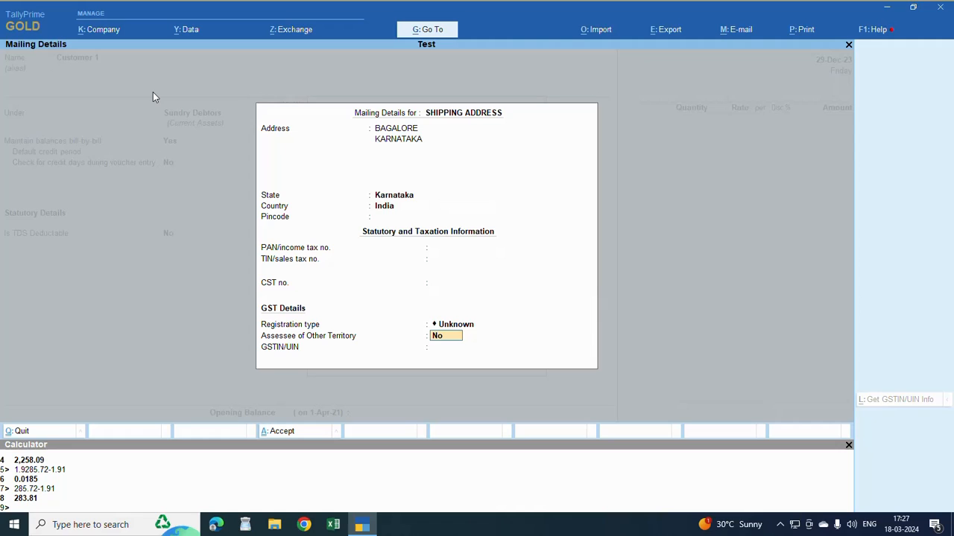
left_click(465, 325)
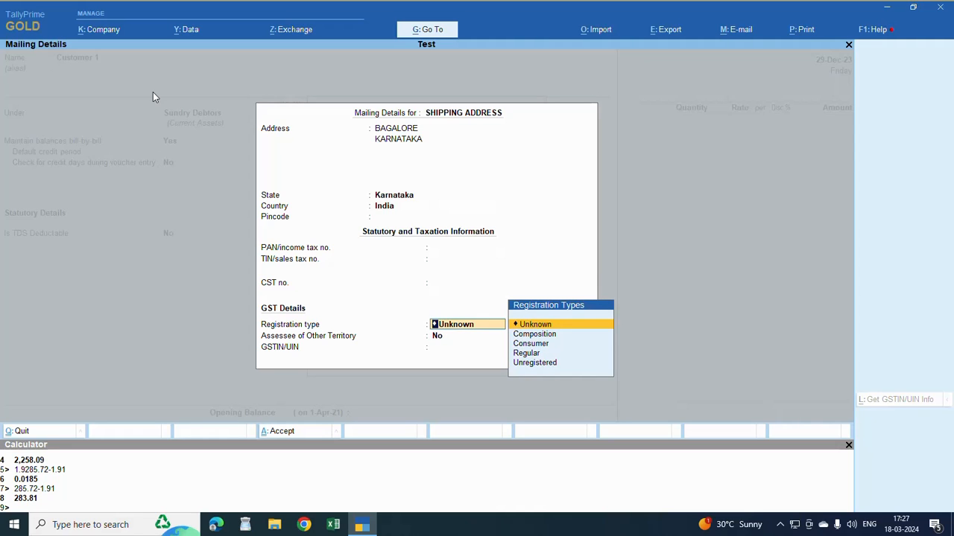
left_click(535, 323)
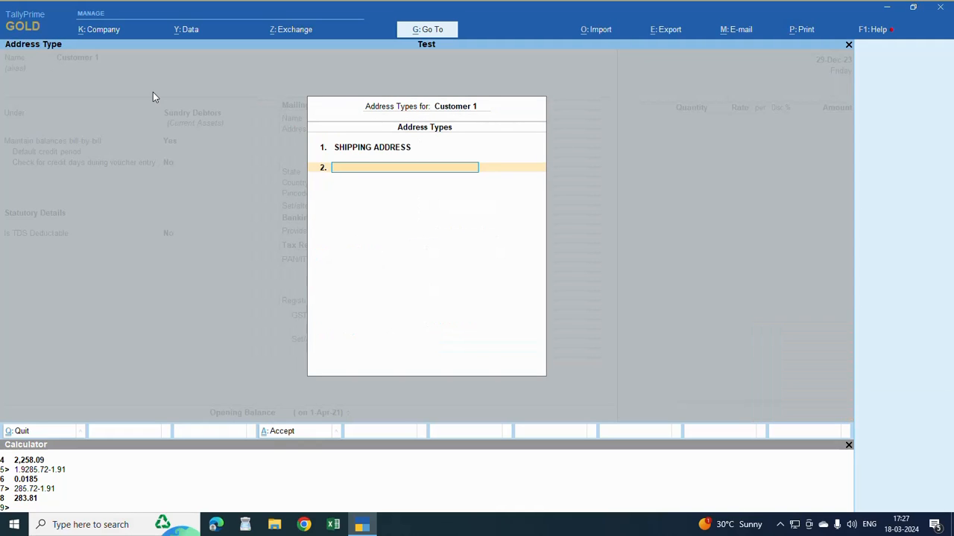
Save Customer 1's ledger and pick the consignee address type in Party Details
key("Escape")
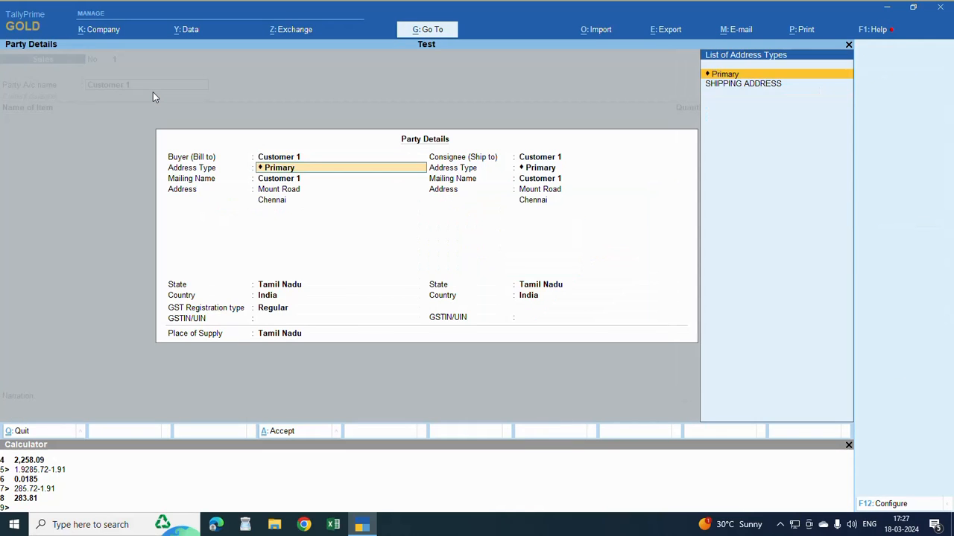
left_click(290, 307)
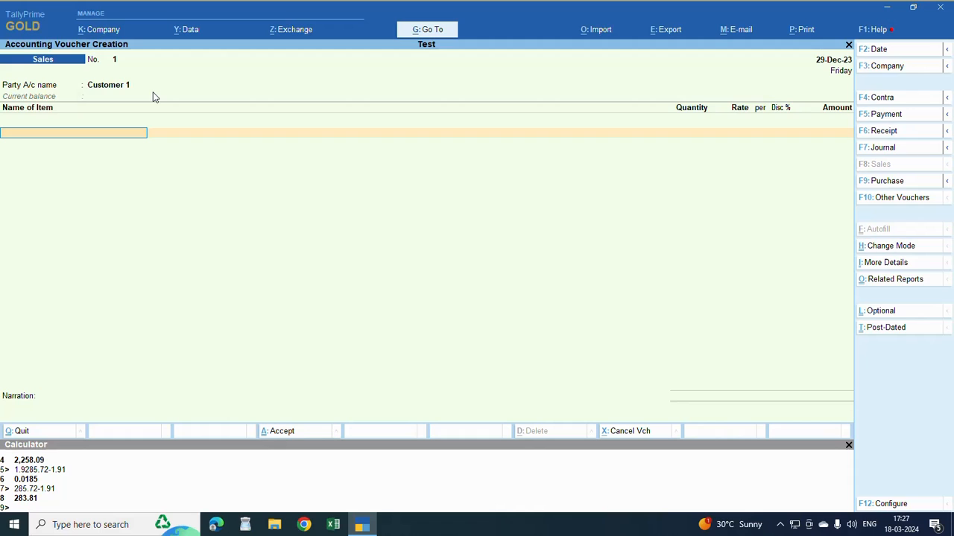
Add stock item Aabica Ab from Main Location godown for an amount of 15,000.00
type("AA")
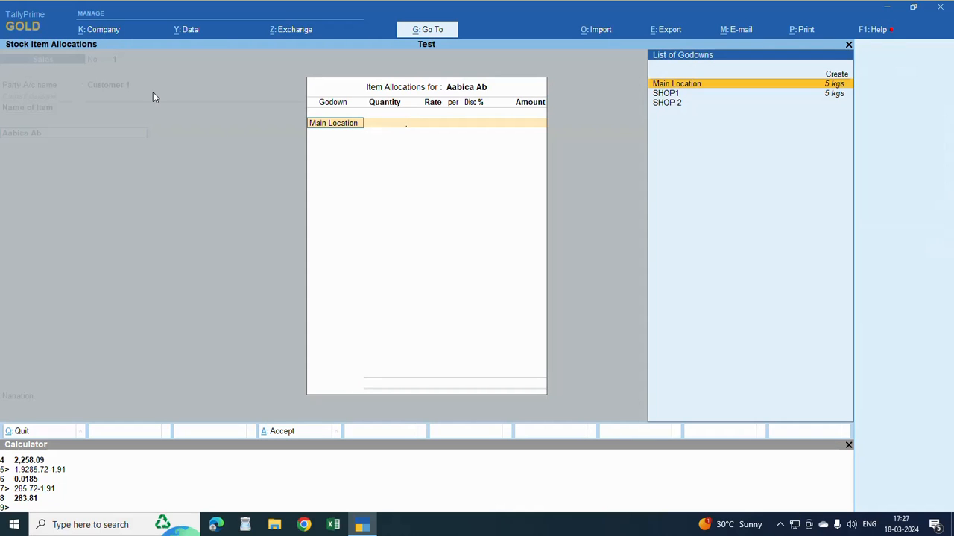
left_click(676, 83)
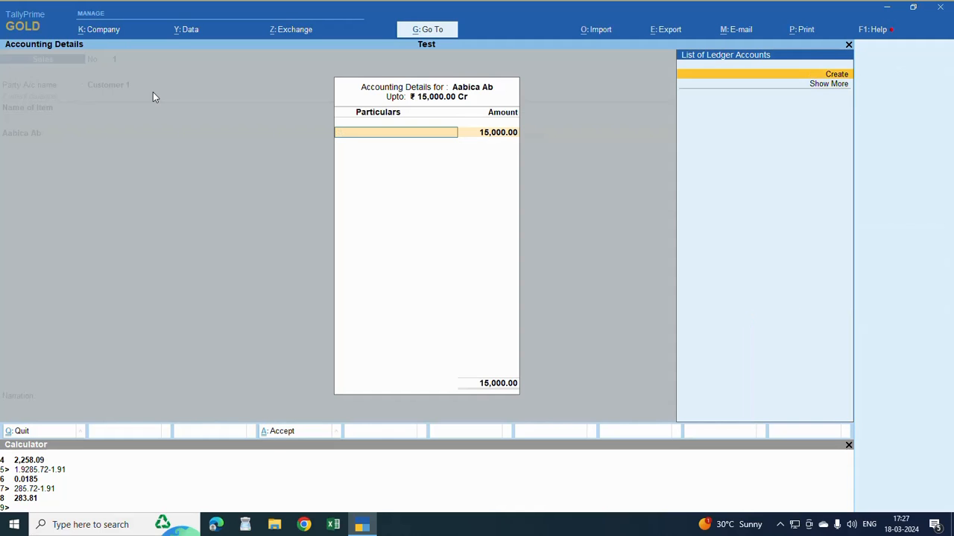
Create a SALES A/C ledger under Sales Accounts with its ledger type and GST applicability set
left_click(836, 74)
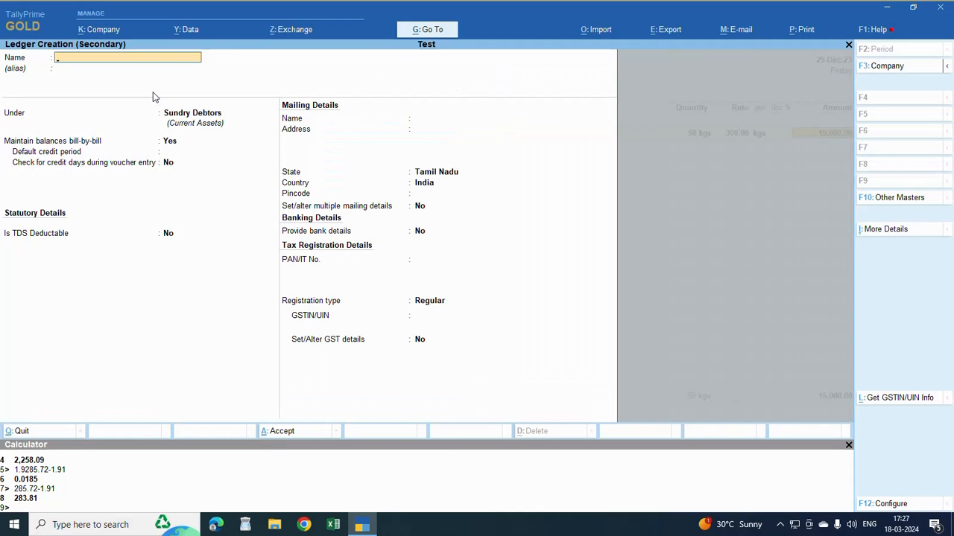
type("SA")
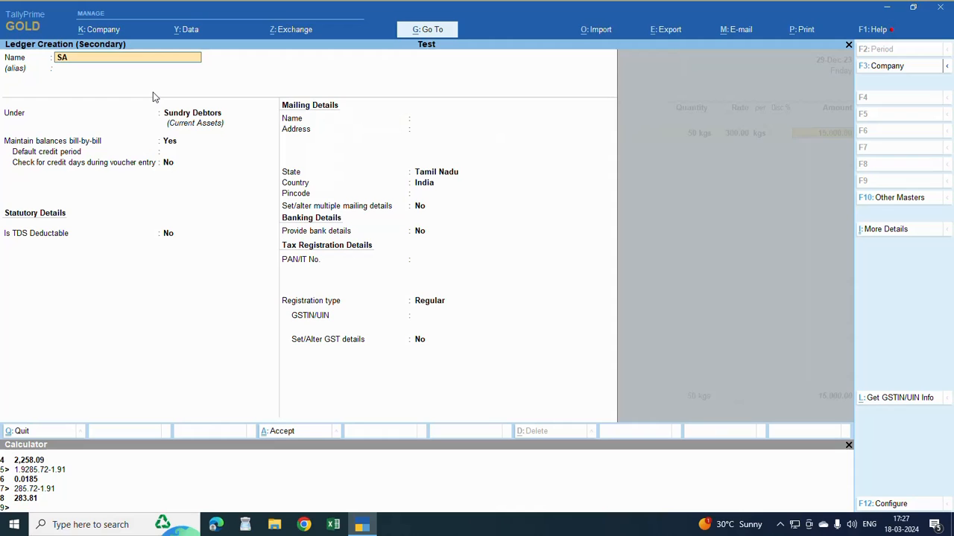
type("LES A/C")
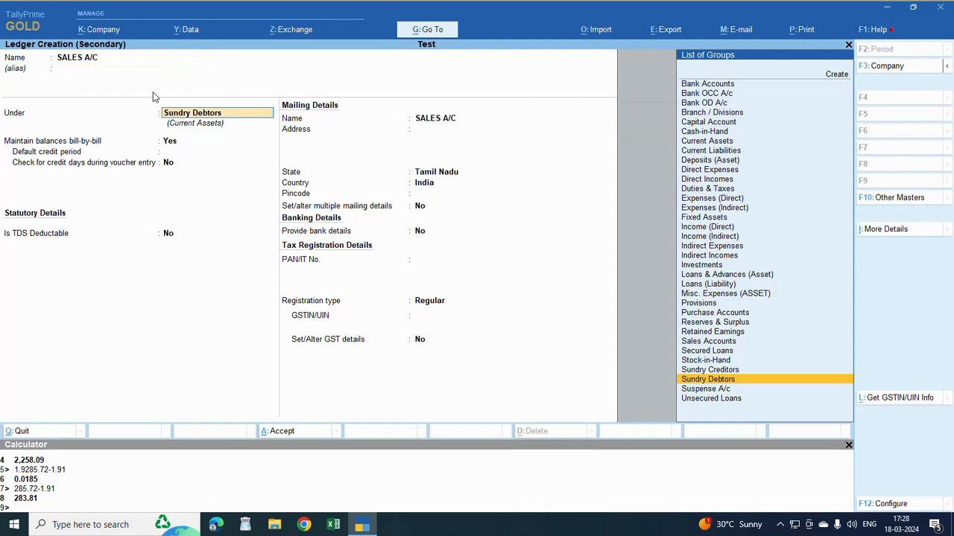
left_click(707, 340)
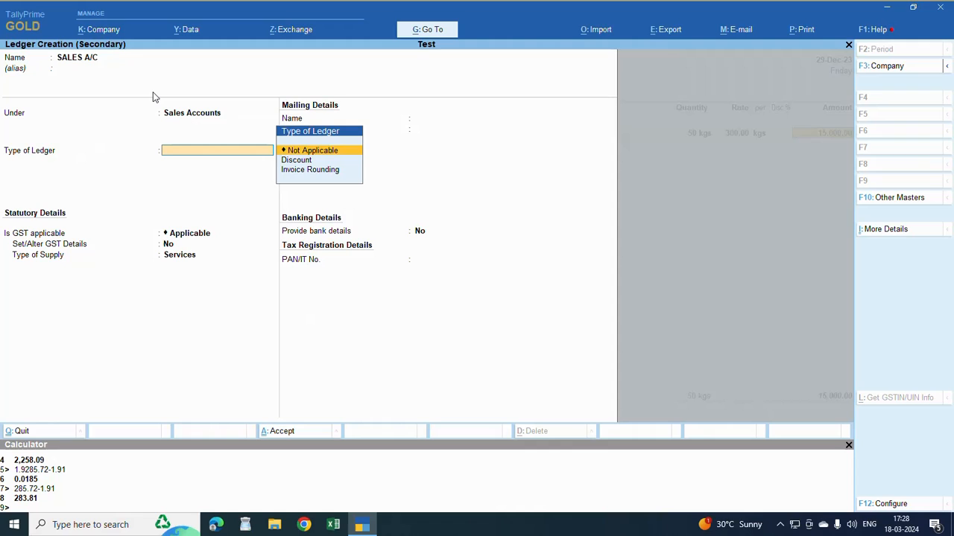
left_click(313, 149)
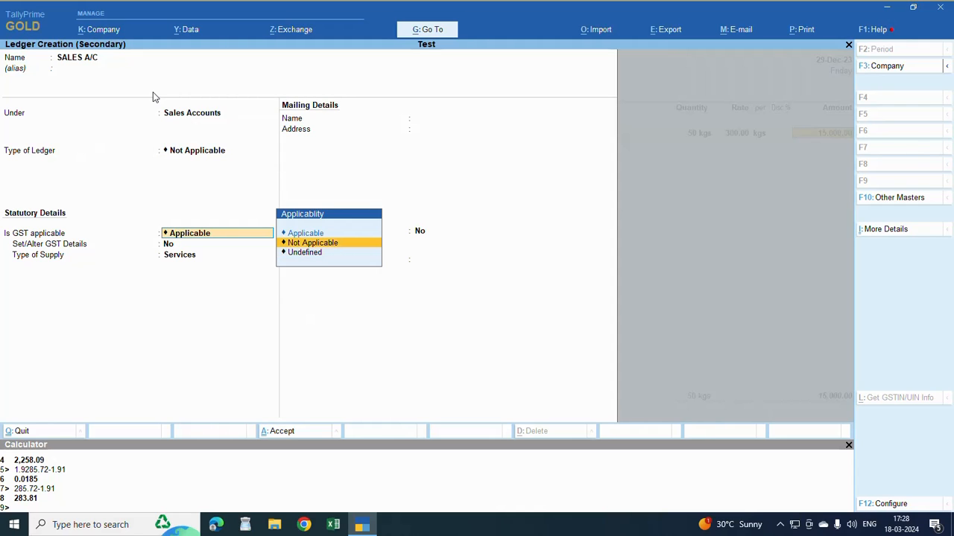
left_click(310, 242)
type("C")
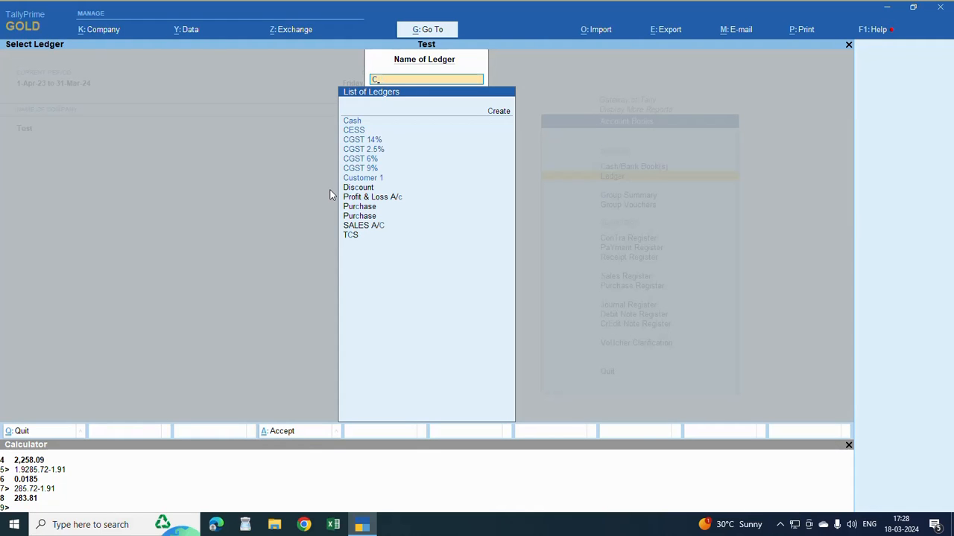
Preview the current Customer 1 sales invoice via P: Print > Current > Preview
left_click(364, 177)
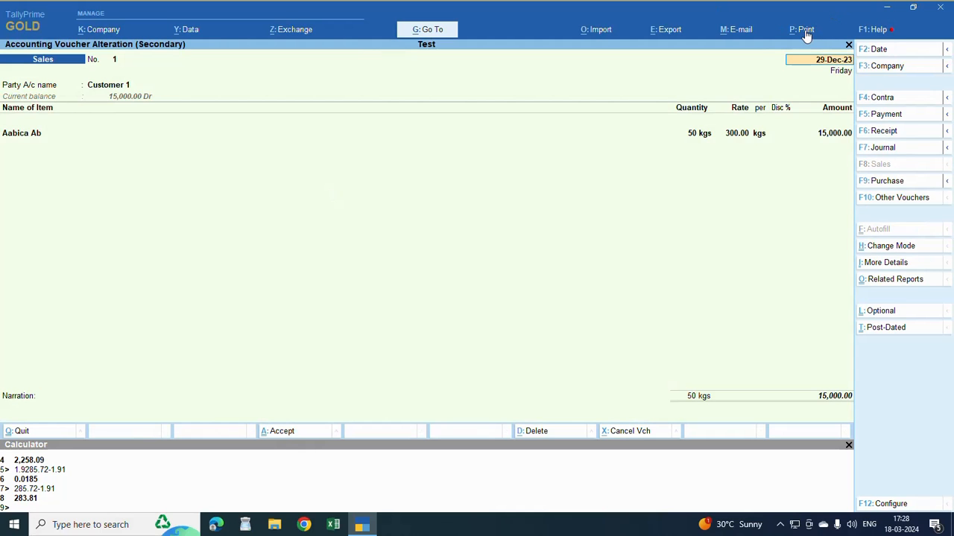
left_click(804, 30)
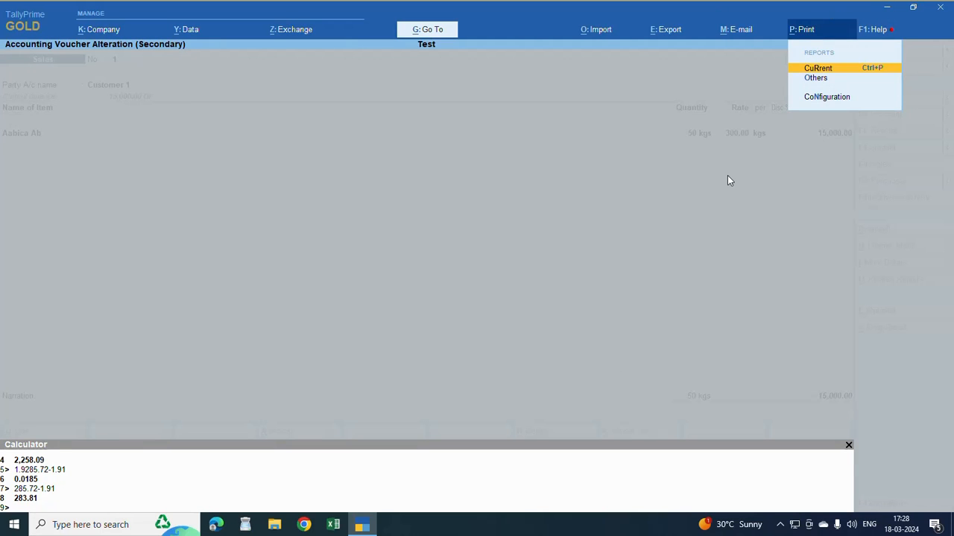
left_click(817, 69)
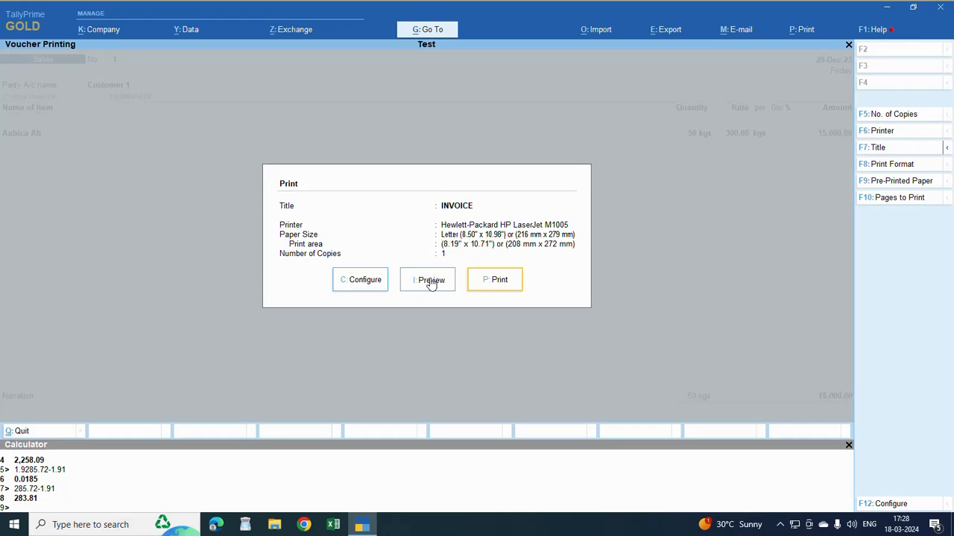
left_click(426, 280)
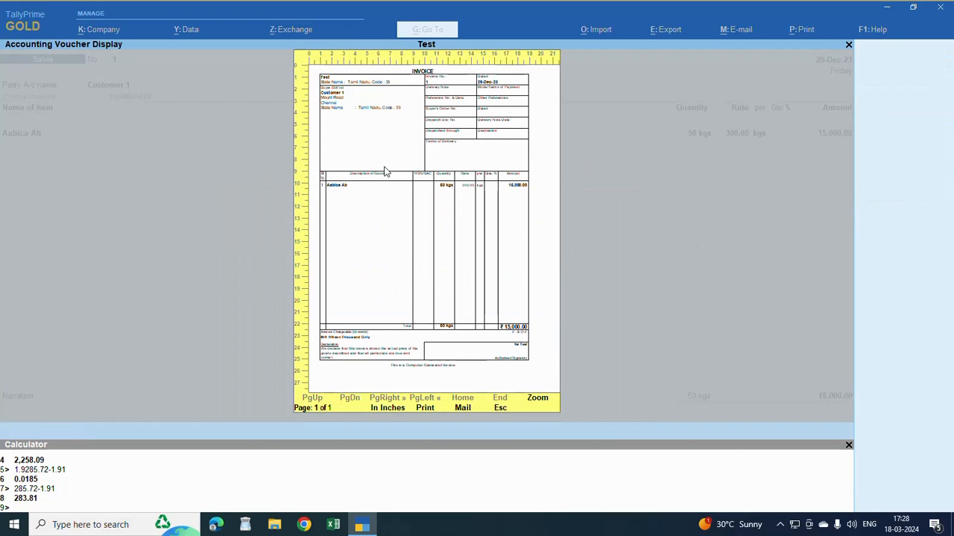
mouse_move(375, 145)
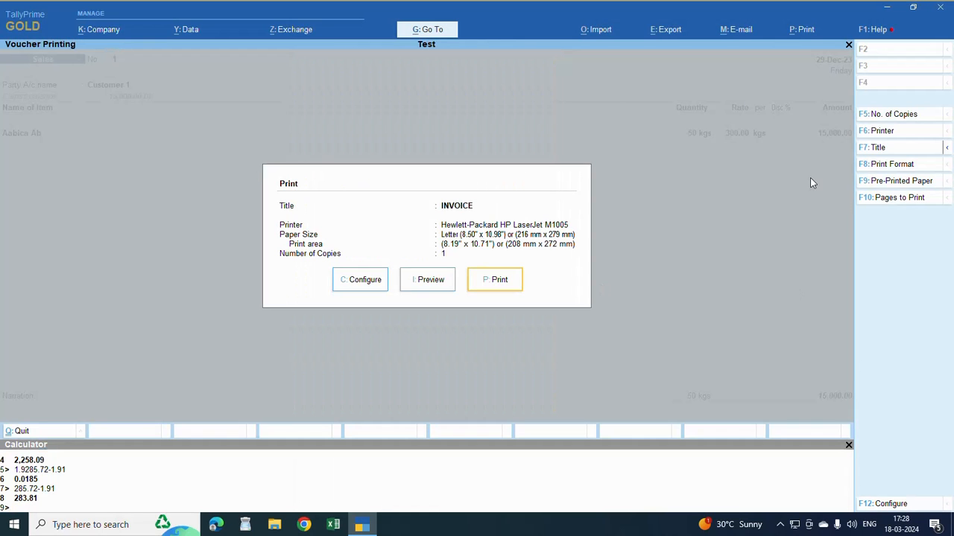
mouse_move(454, 289)
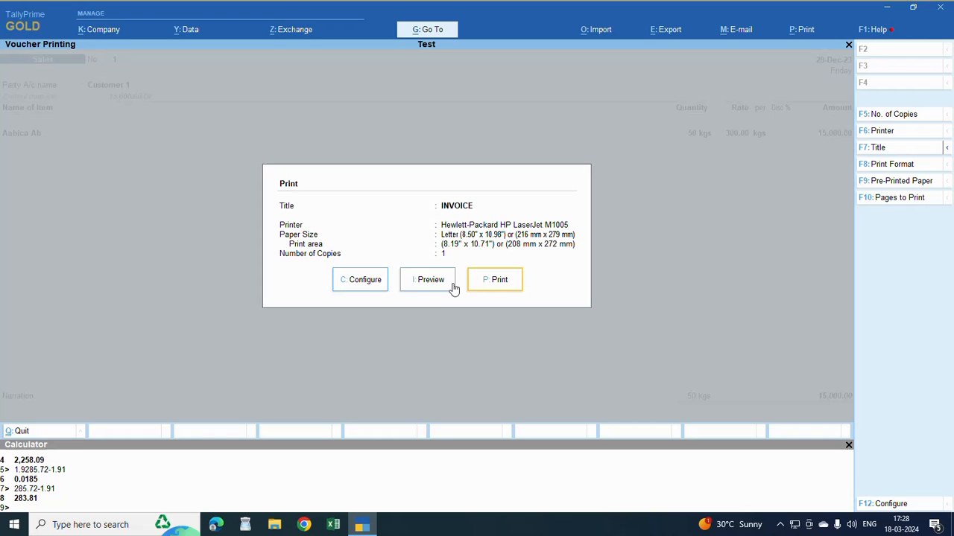
In Print Configuration, scroll to and enable Show Contact details and Show Consignee details
left_click(360, 280)
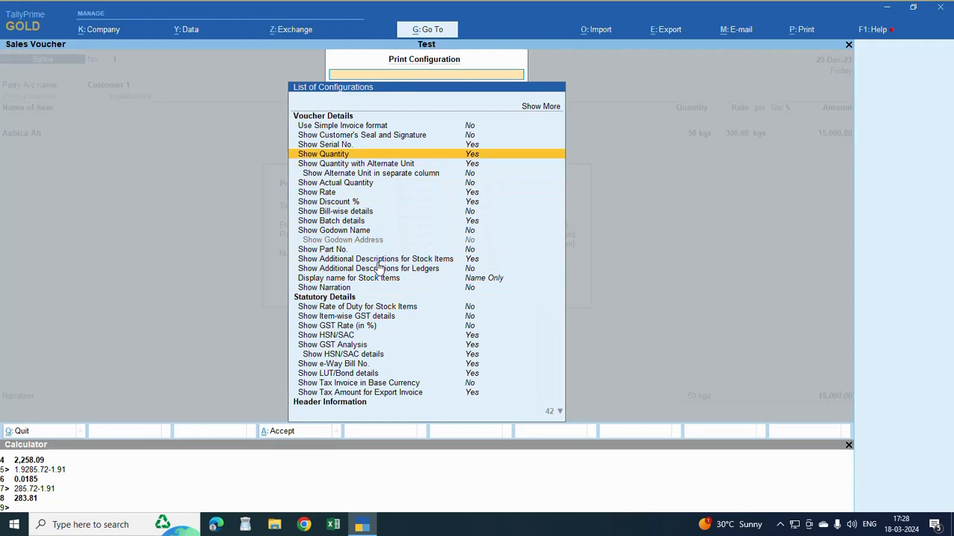
scroll("down", 3)
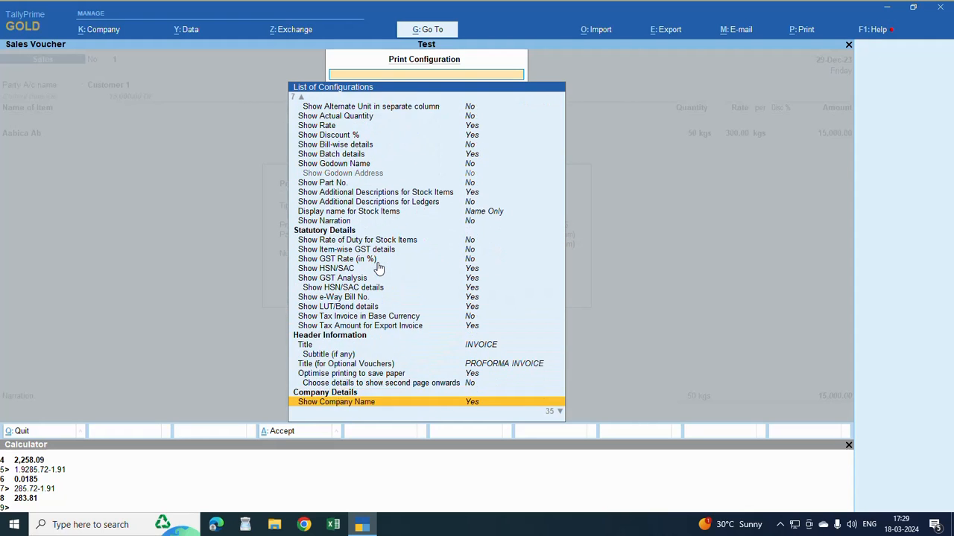
scroll("down", 3)
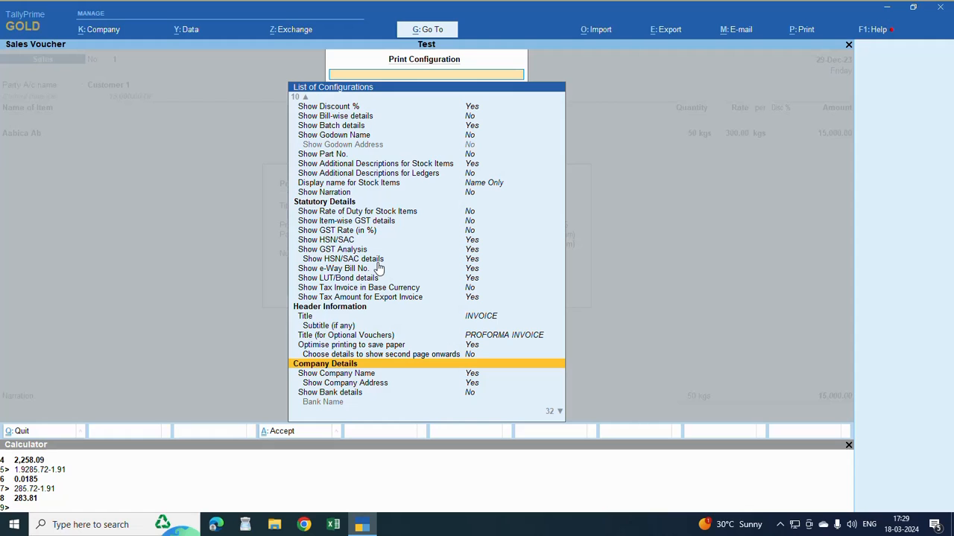
scroll("down", 3)
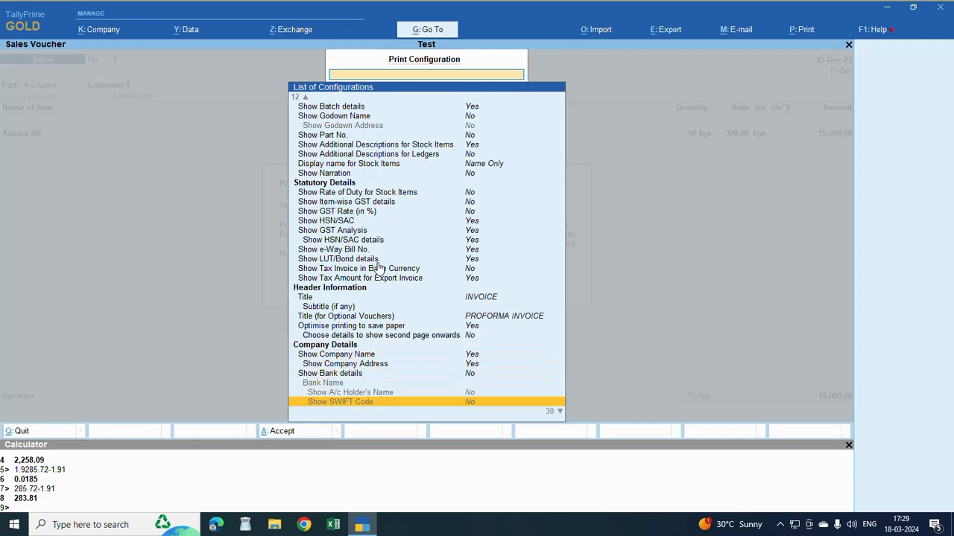
scroll("down", 3)
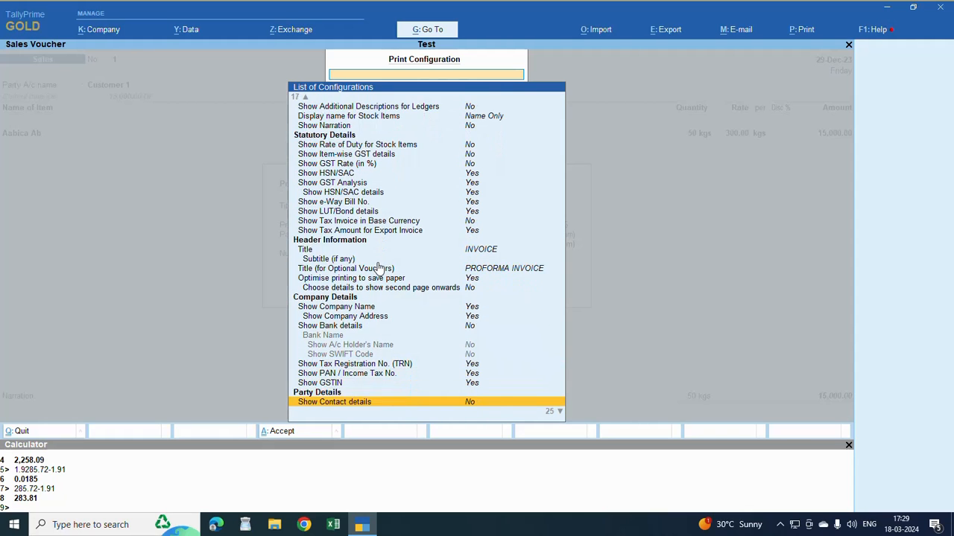
scroll("down", 3)
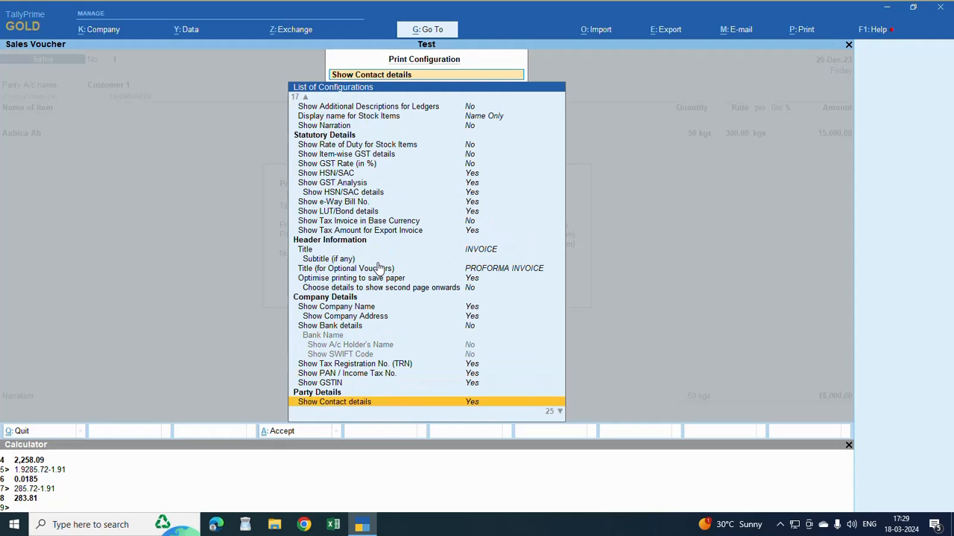
scroll("down", 3)
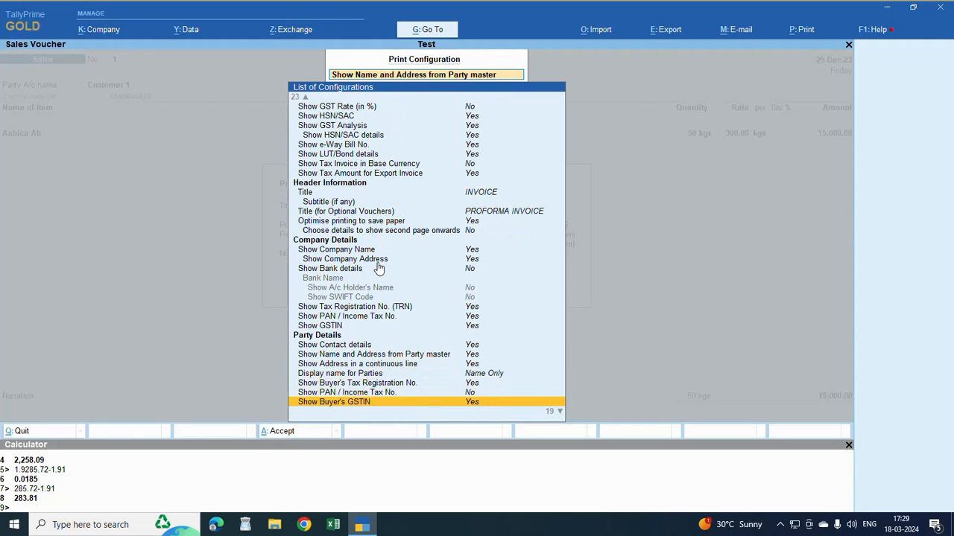
scroll("down", 3)
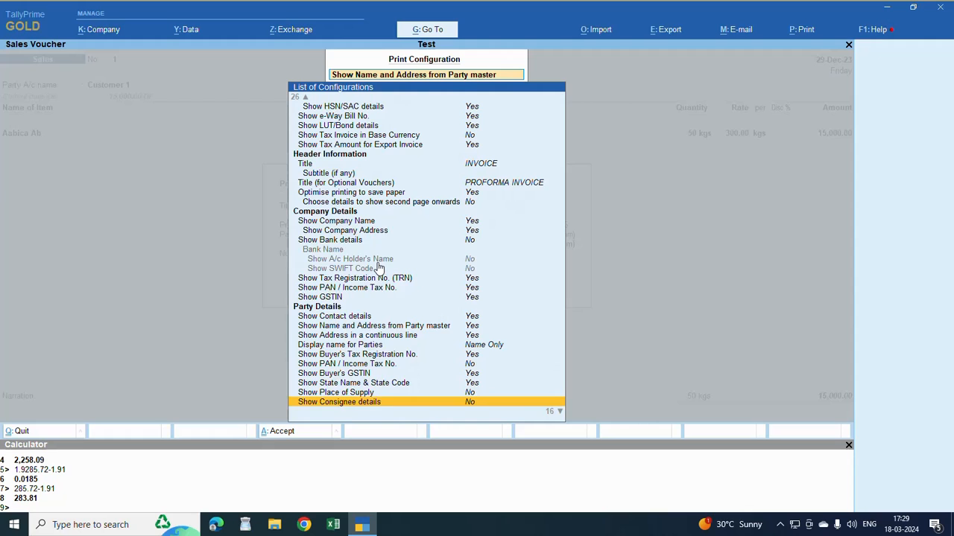
scroll("down", 3)
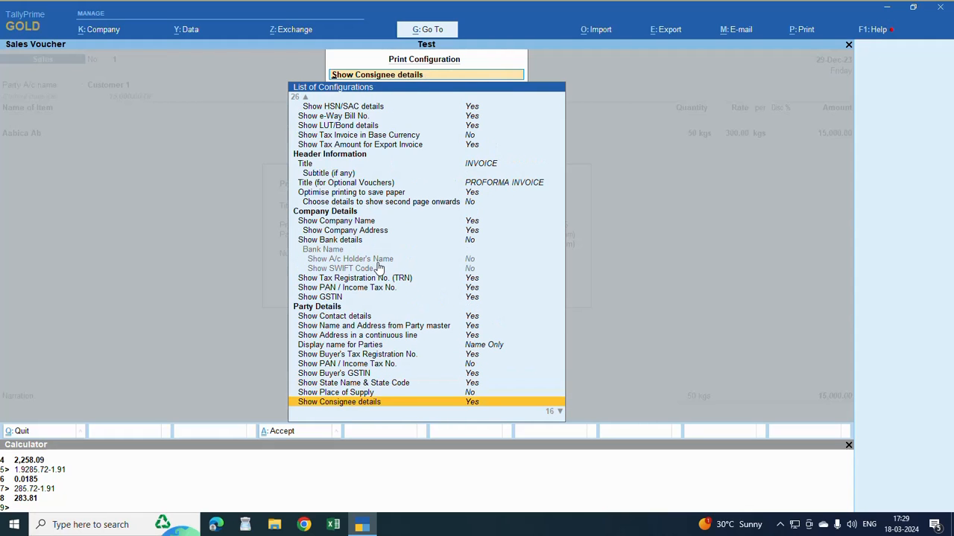
scroll("down", 3)
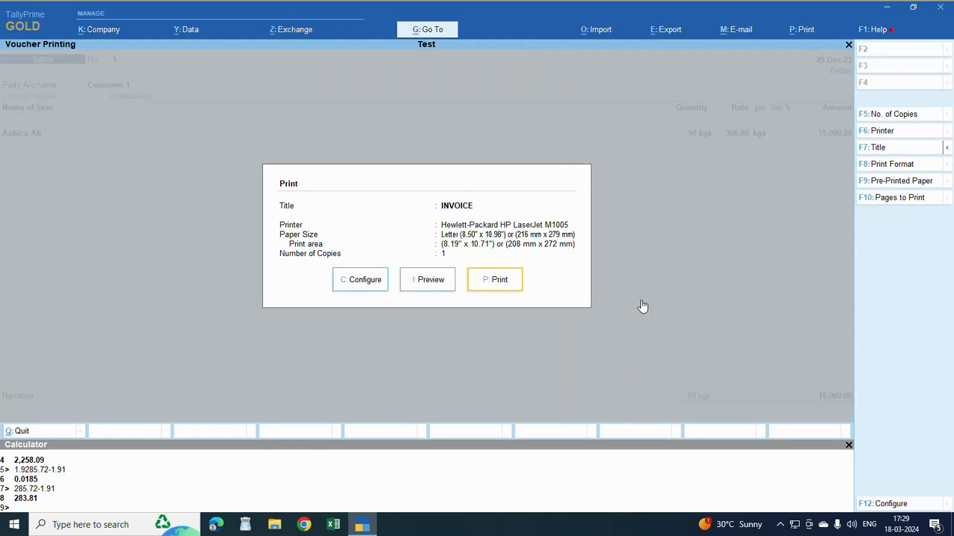
Preview and zoom the Customer 1 invoice to read its Consignee (Karnataka) and Buyer (Tamil Nadu) sections
left_click(426, 281)
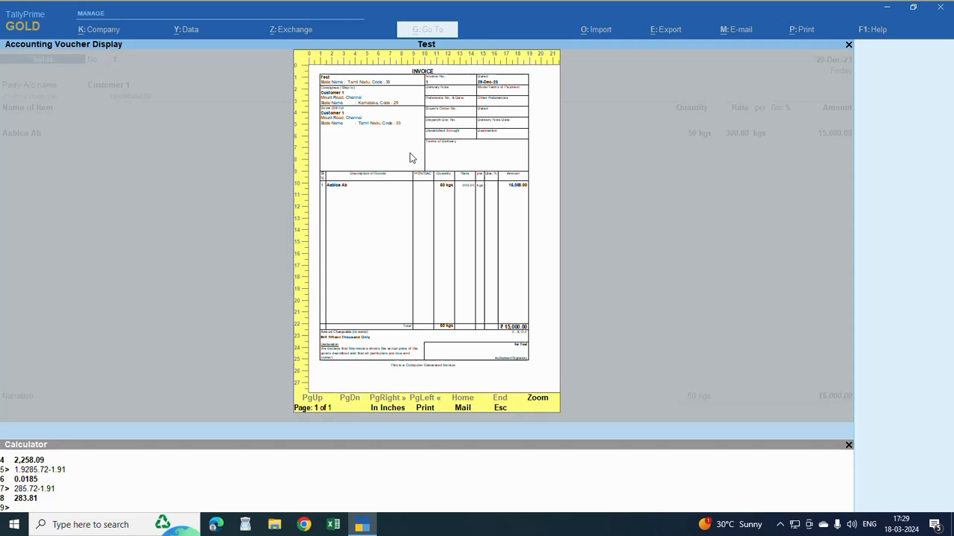
left_click(537, 398)
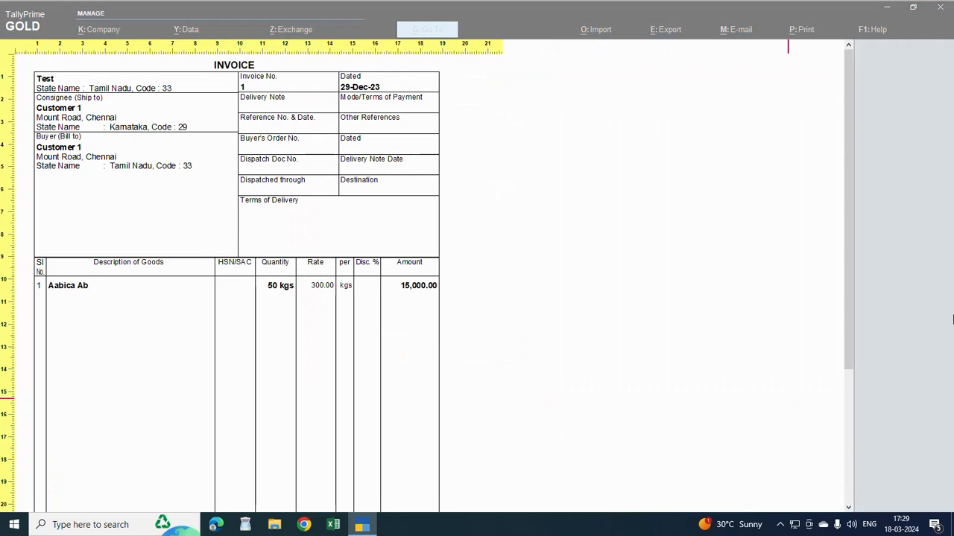
mouse_move(314, 130)
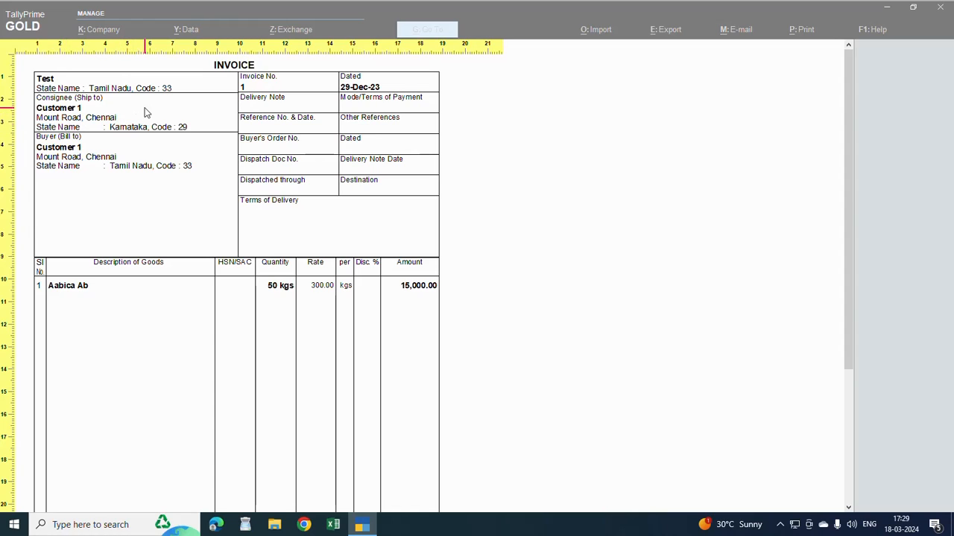
mouse_move(149, 114)
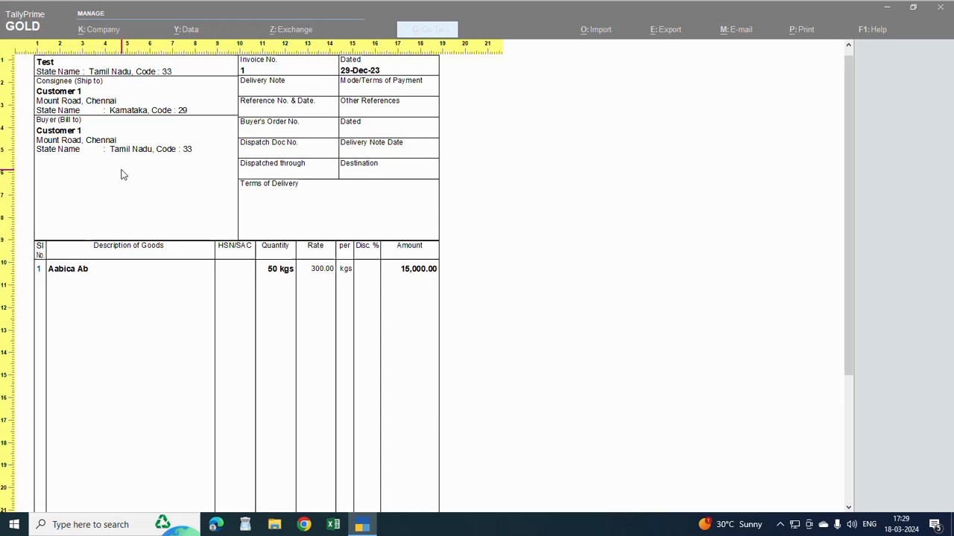
scroll("down", 3)
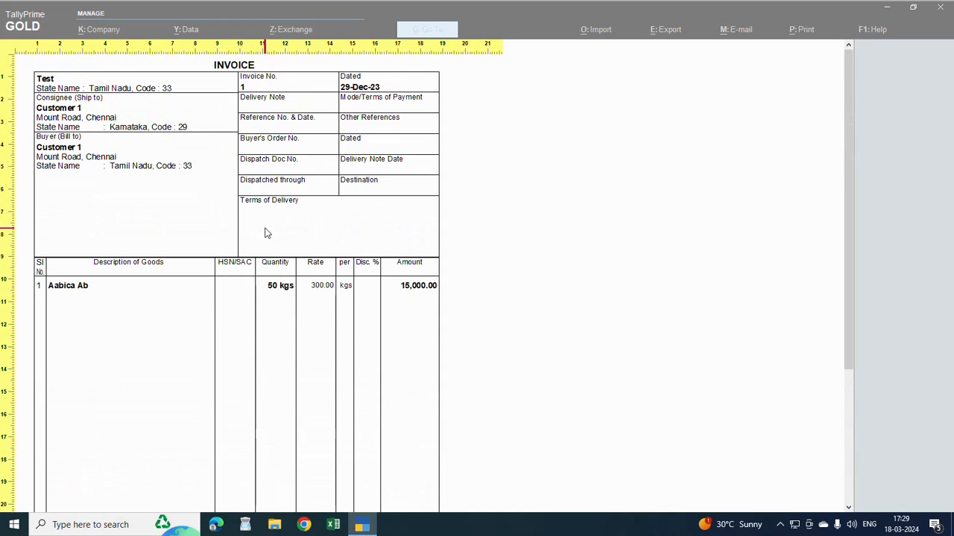
mouse_move(271, 331)
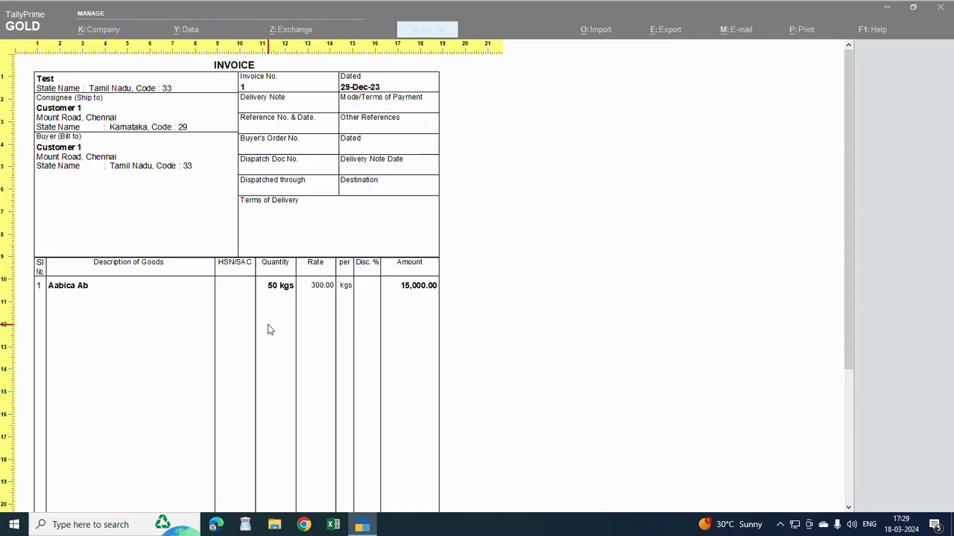